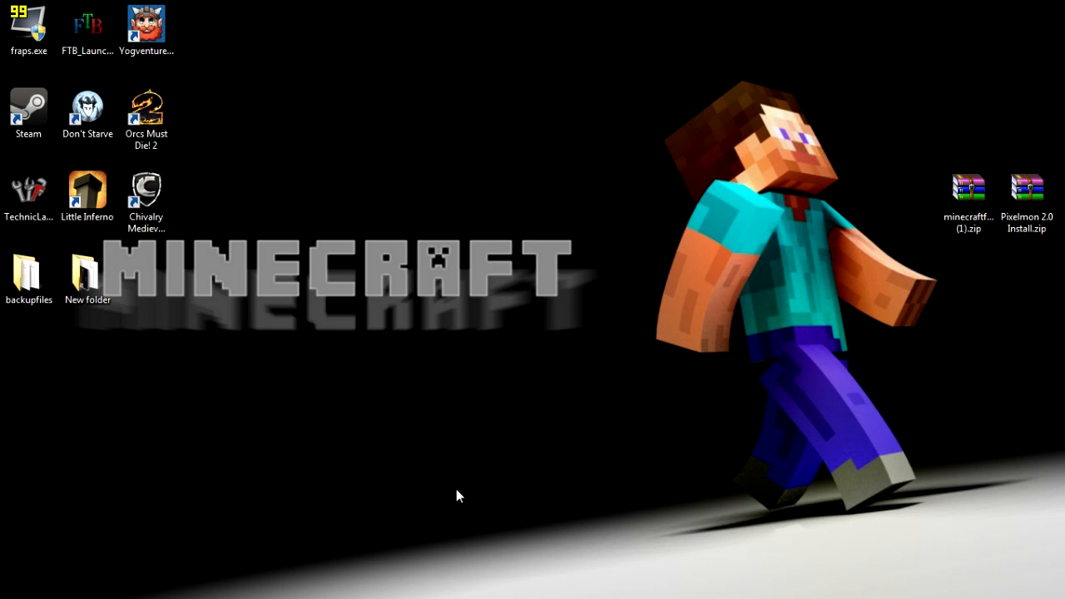
pyautogui.moveTo(590, 273)
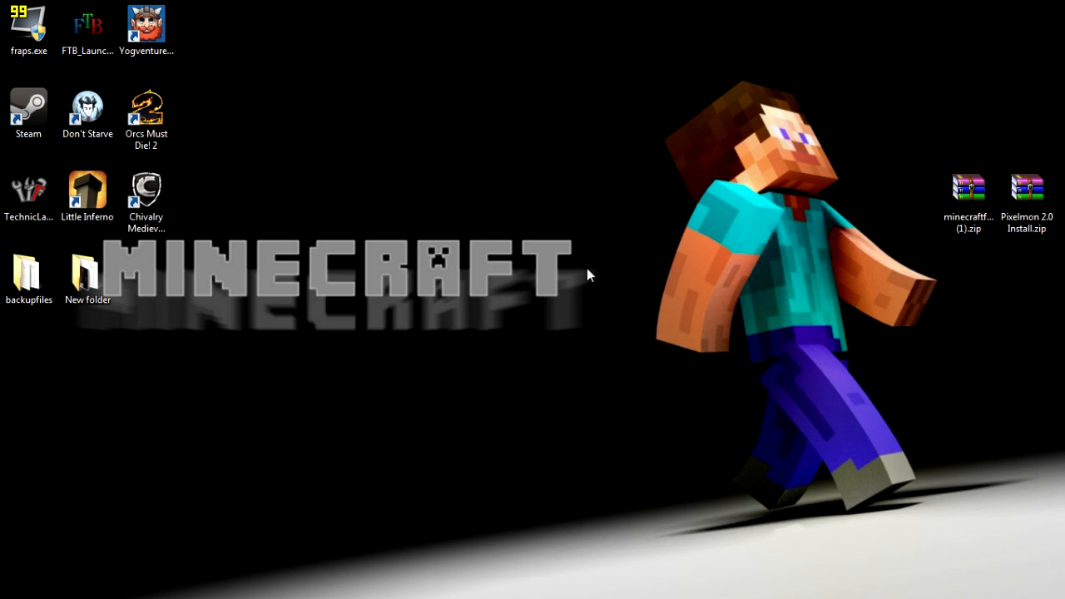
pyautogui.moveTo(536, 320)
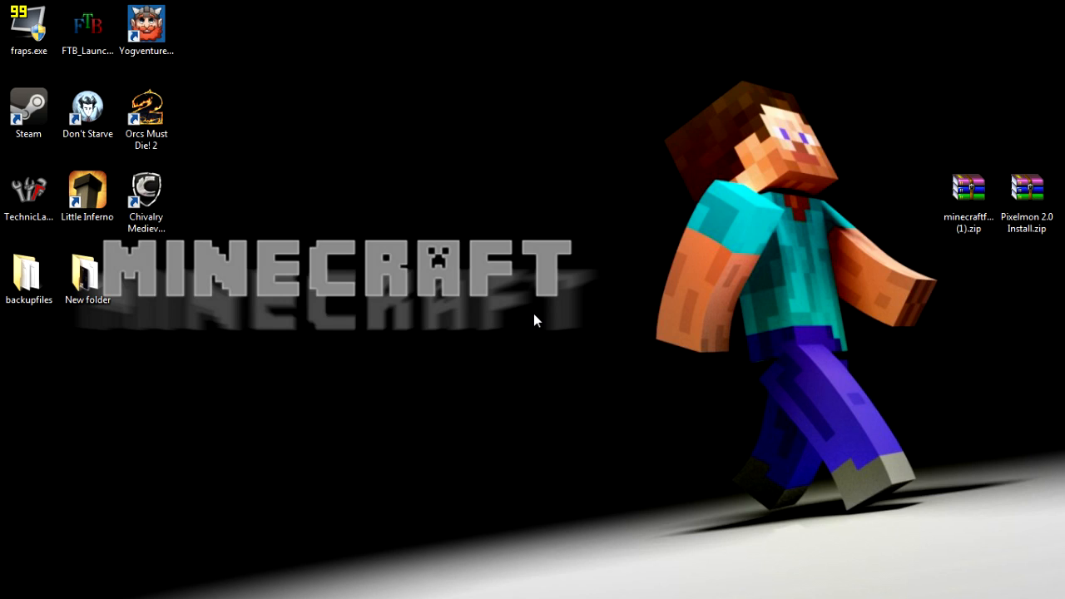
pyautogui.moveTo(431, 216)
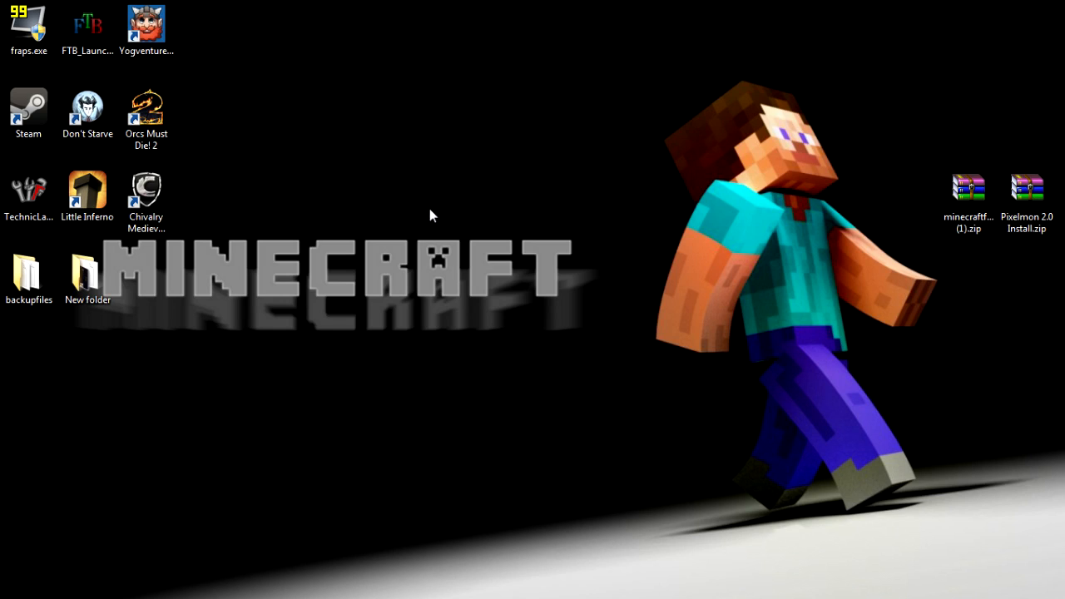
pyautogui.moveTo(177, 91)
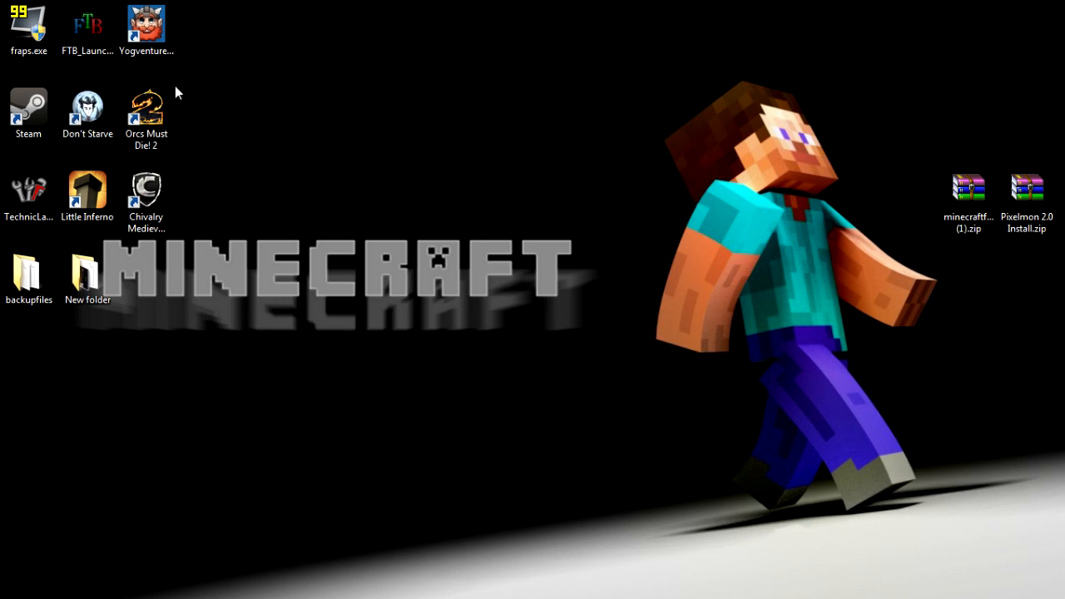
# Step: Scroll the Pixelmon Downloads page to the 2.0 install links, then switch to the Forge 6.6.0 topic
pyautogui.click(86, 108)
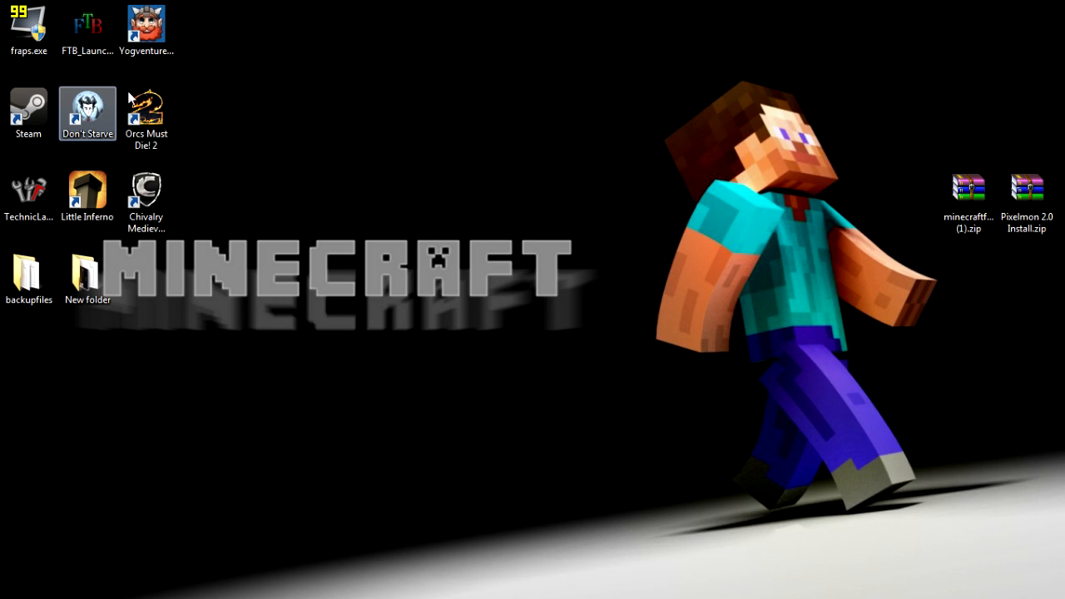
pyautogui.click(147, 113)
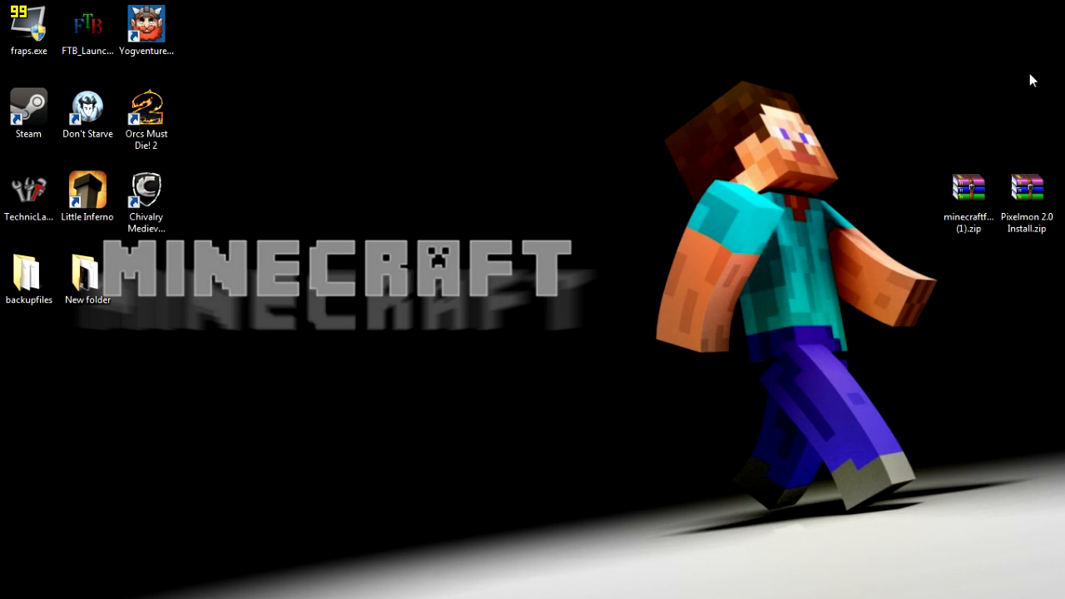
pyautogui.moveTo(1025, 63)
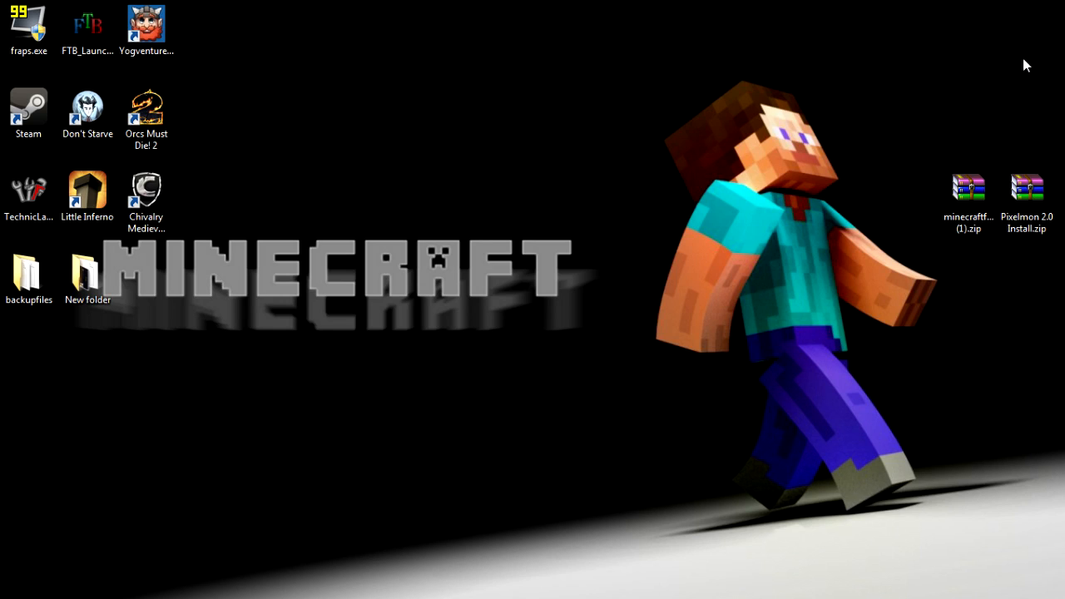
pyautogui.moveTo(1019, 104)
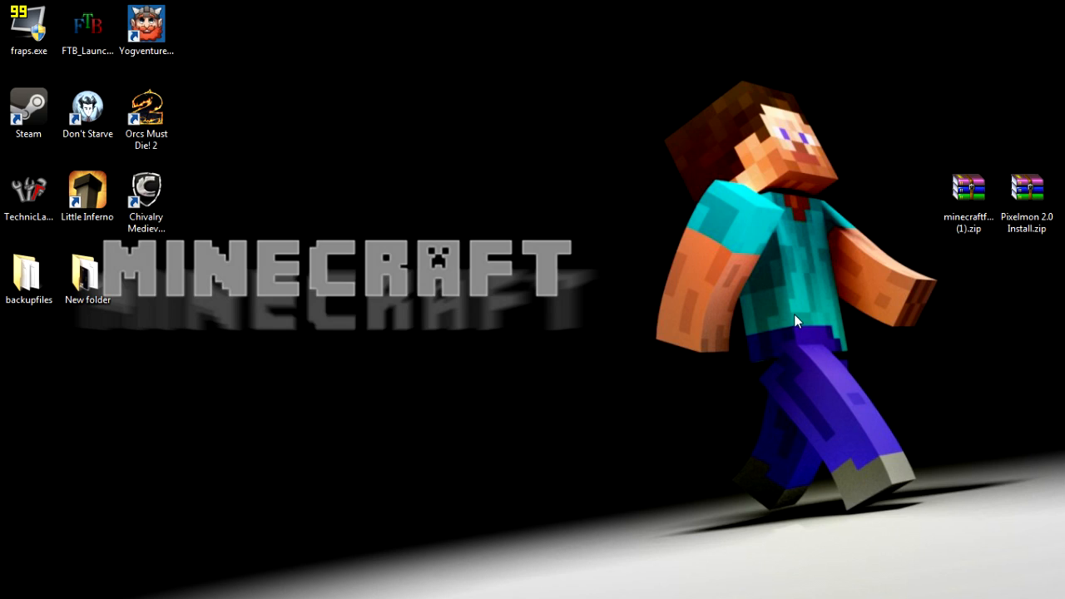
pyautogui.moveTo(644, 380)
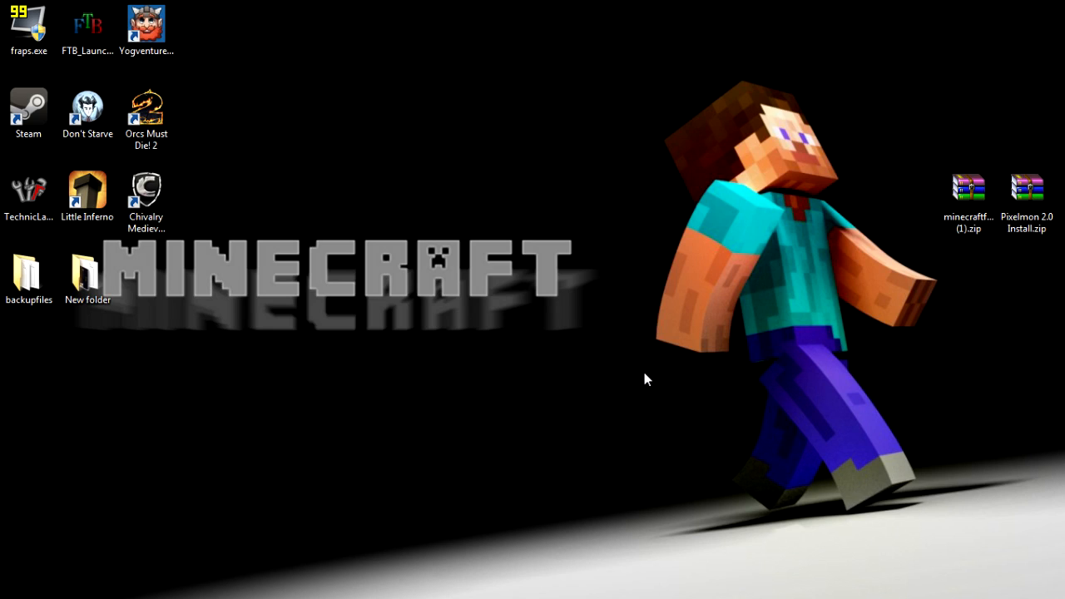
pyautogui.moveTo(46, 453)
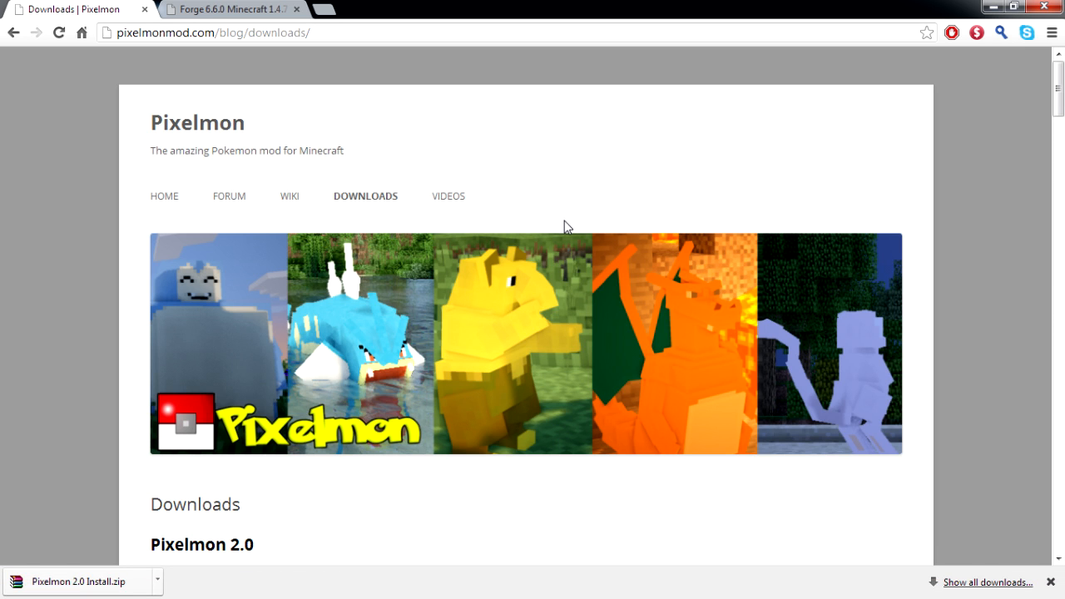
pyautogui.moveTo(360, 208)
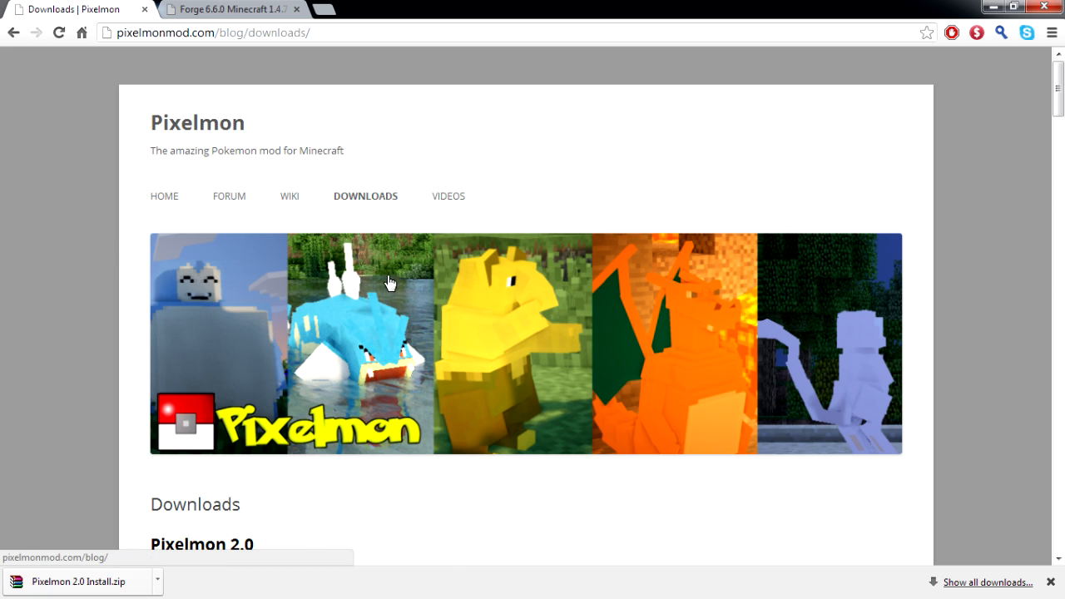
pyautogui.scroll(-3)
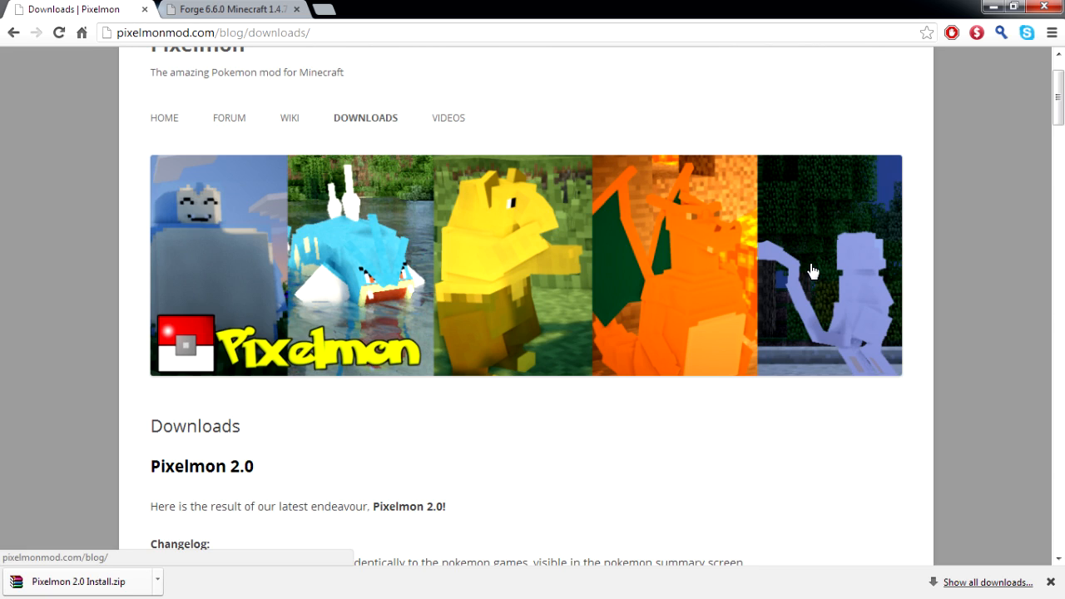
pyautogui.scroll(-3)
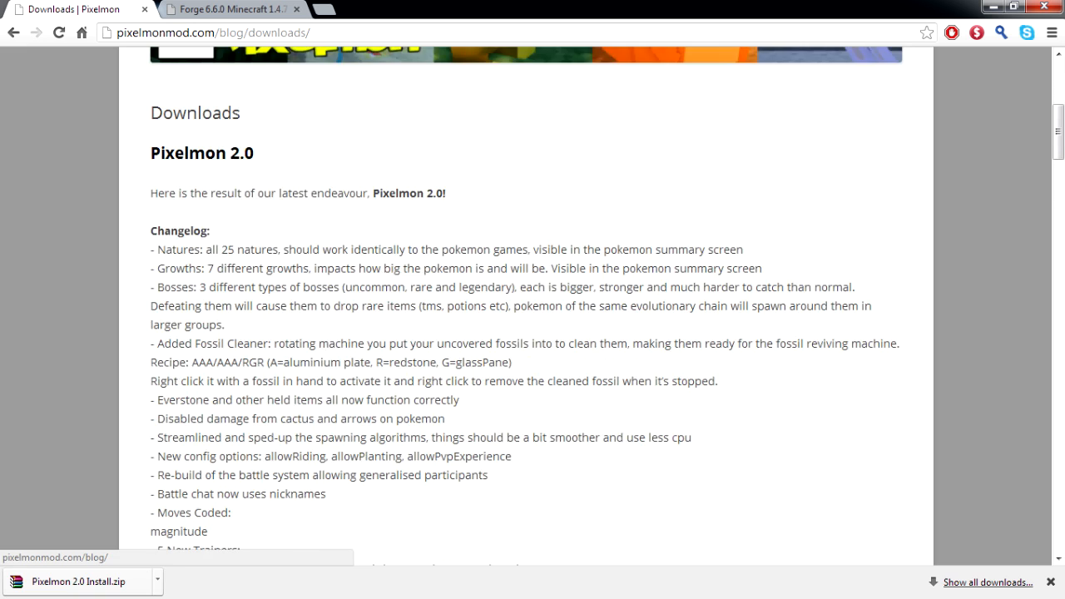
pyautogui.scroll(-3)
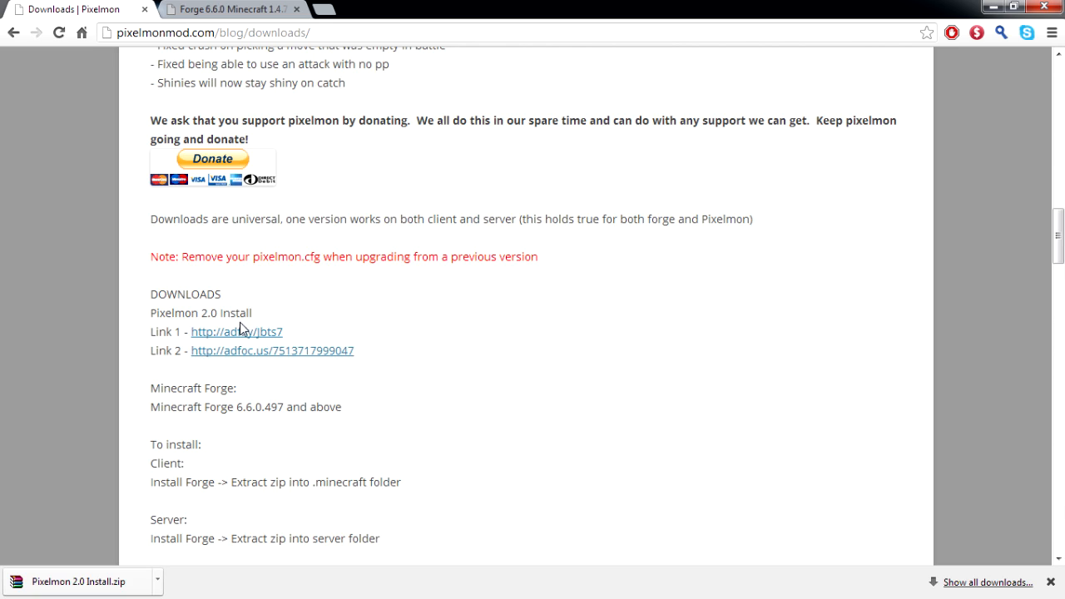
pyautogui.moveTo(882, 17)
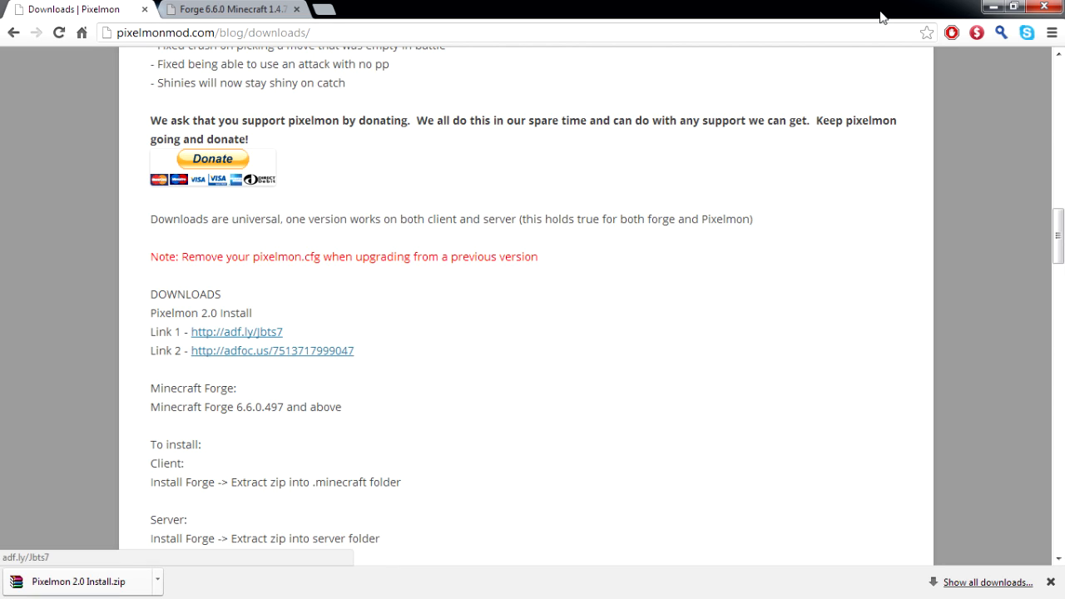
pyautogui.moveTo(940, 51)
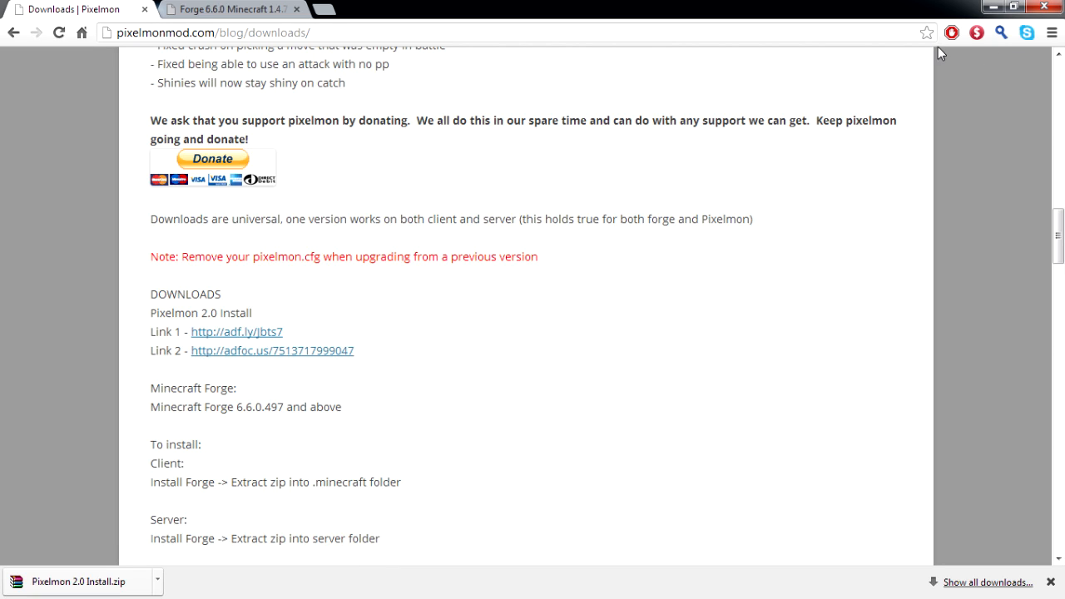
pyautogui.moveTo(543, 323)
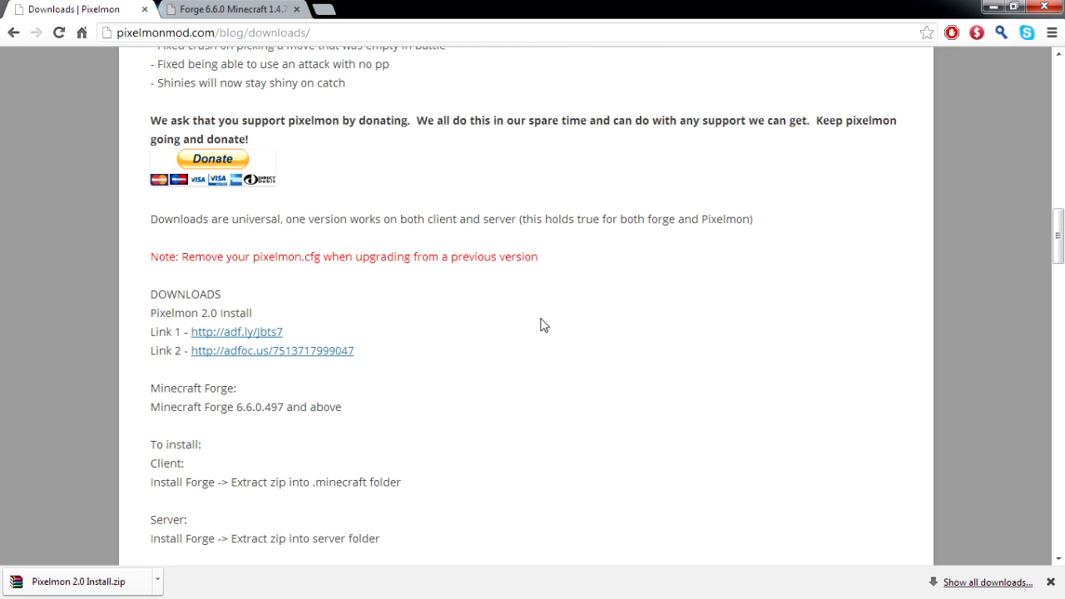
pyautogui.moveTo(609, 354)
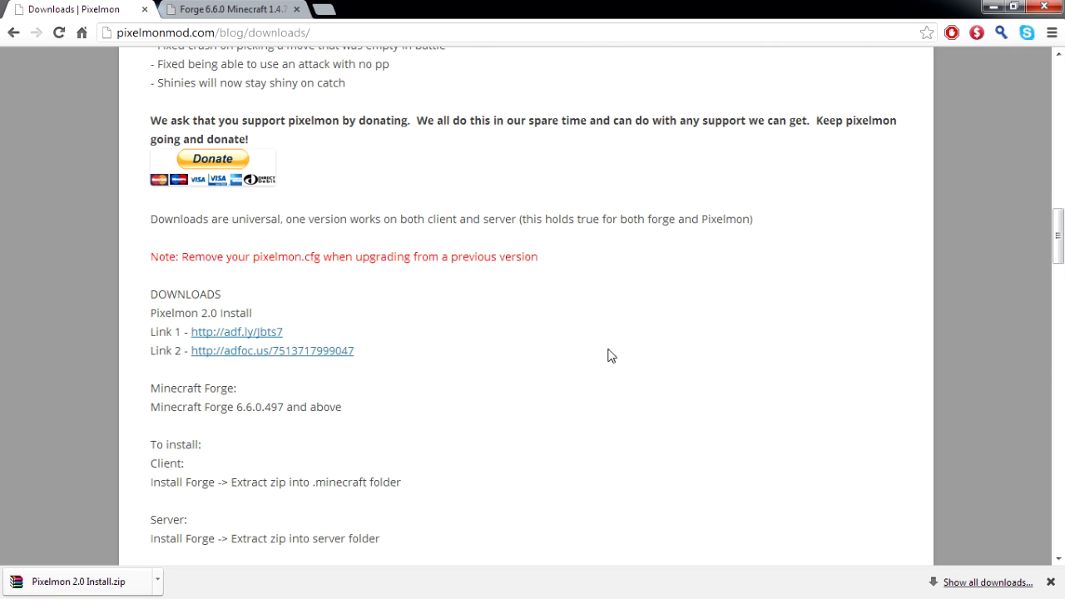
pyautogui.click(233, 10)
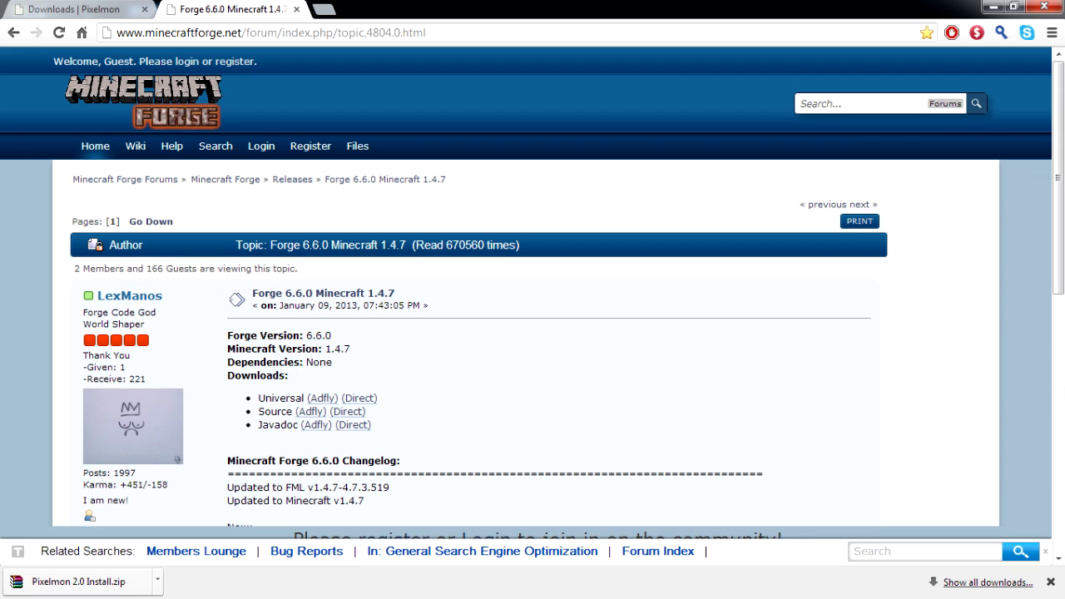
pyautogui.moveTo(318, 404)
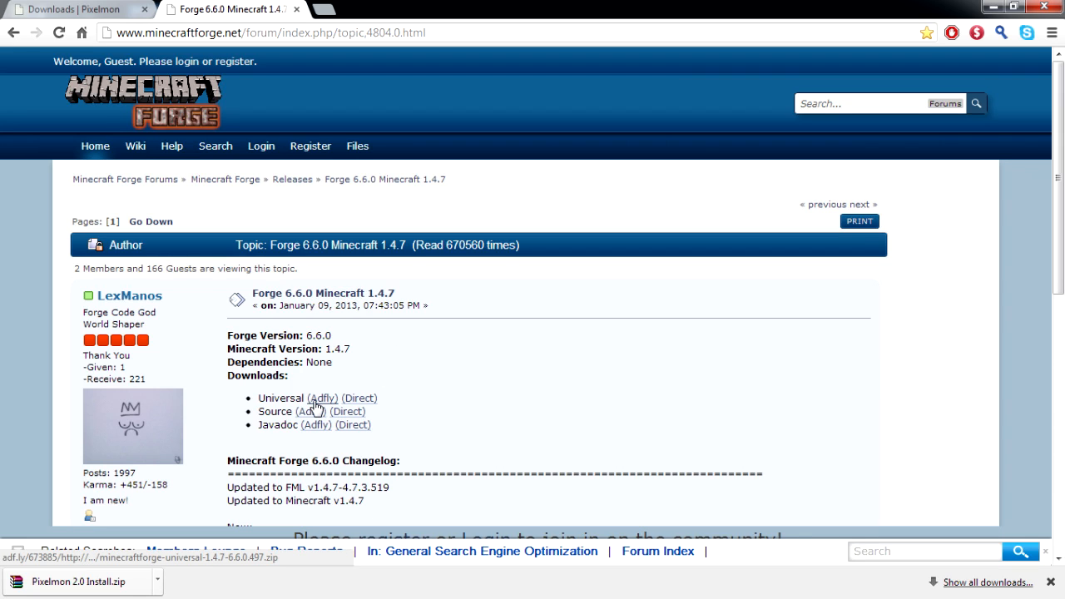
pyautogui.moveTo(1019, 65)
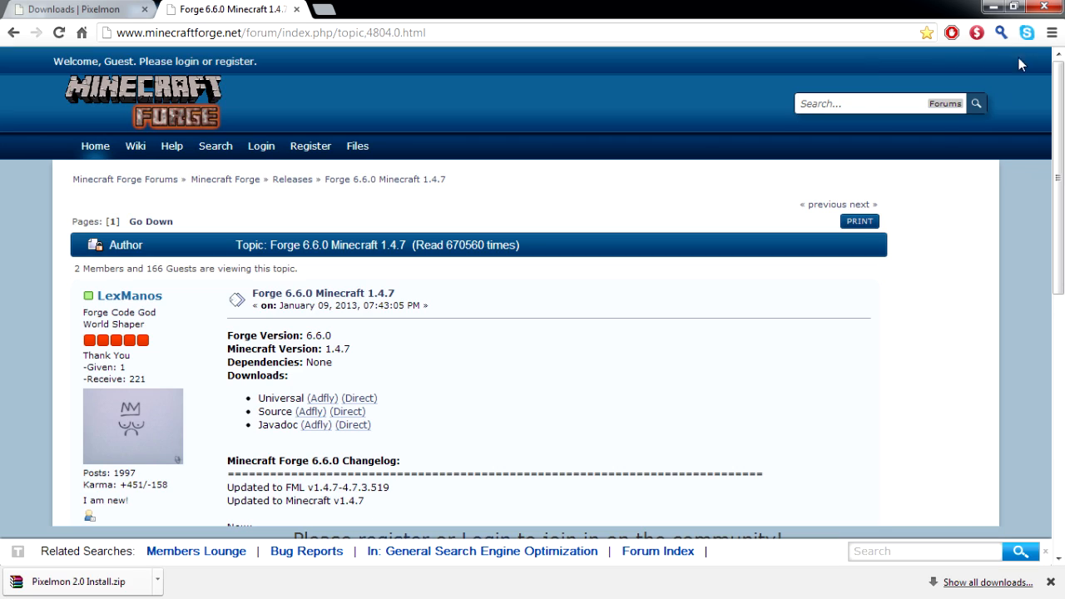
pyautogui.moveTo(976, 73)
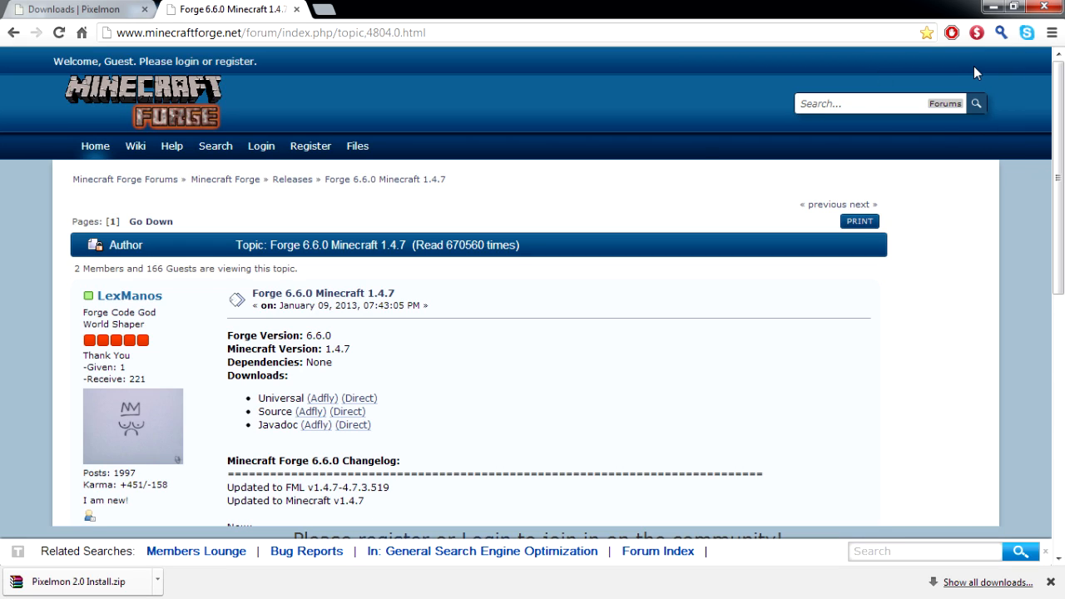
pyautogui.moveTo(544, 358)
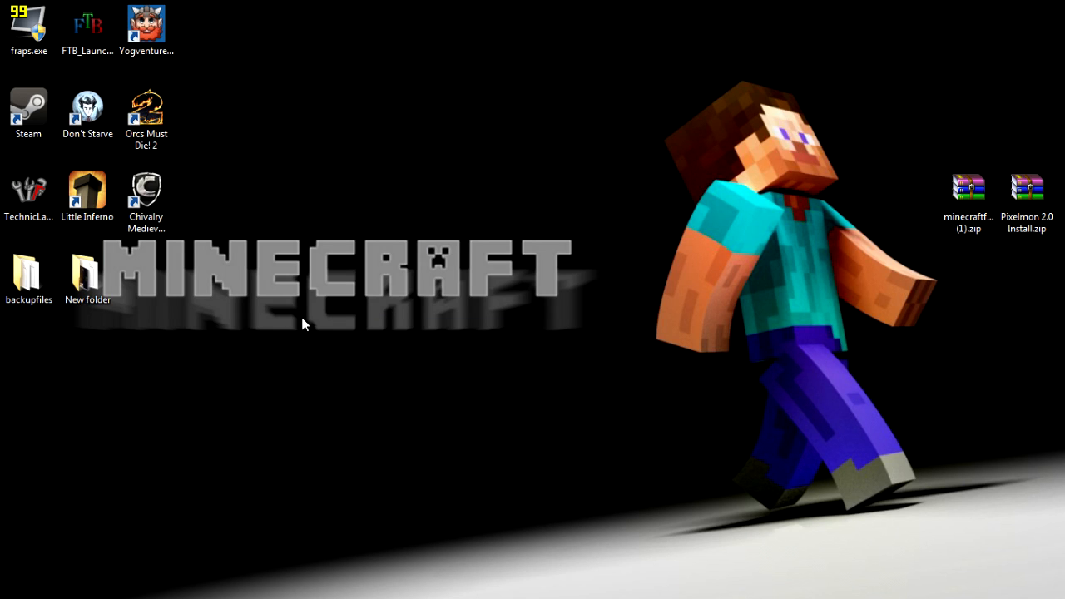
# Step: Search %appdata% from the Start menu so the Roaming folder is listed
pyautogui.click(17, 586)
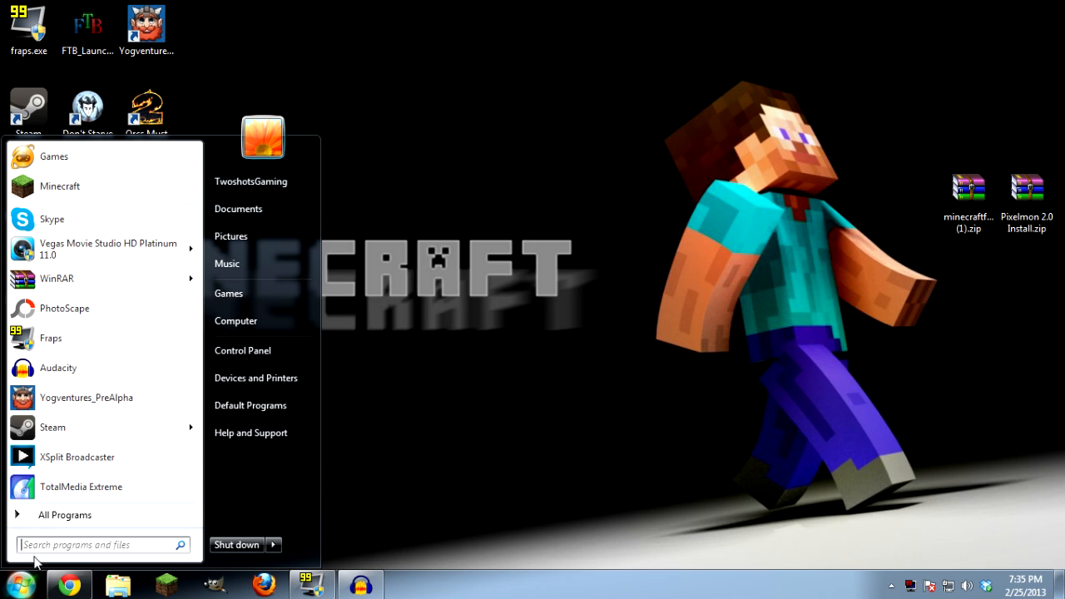
pyautogui.click(100, 546)
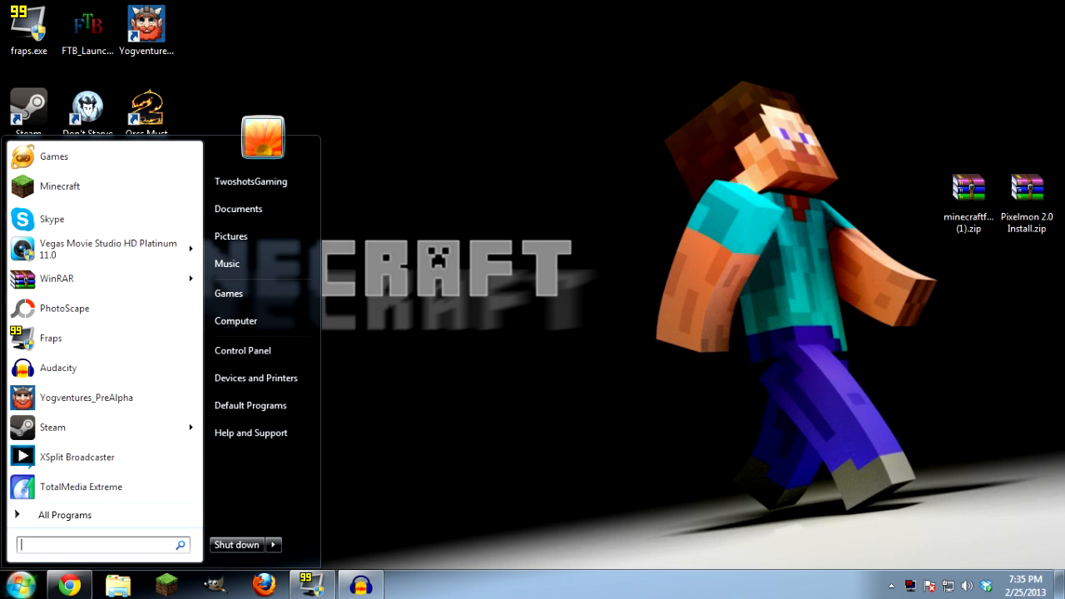
pyautogui.write('%appd')
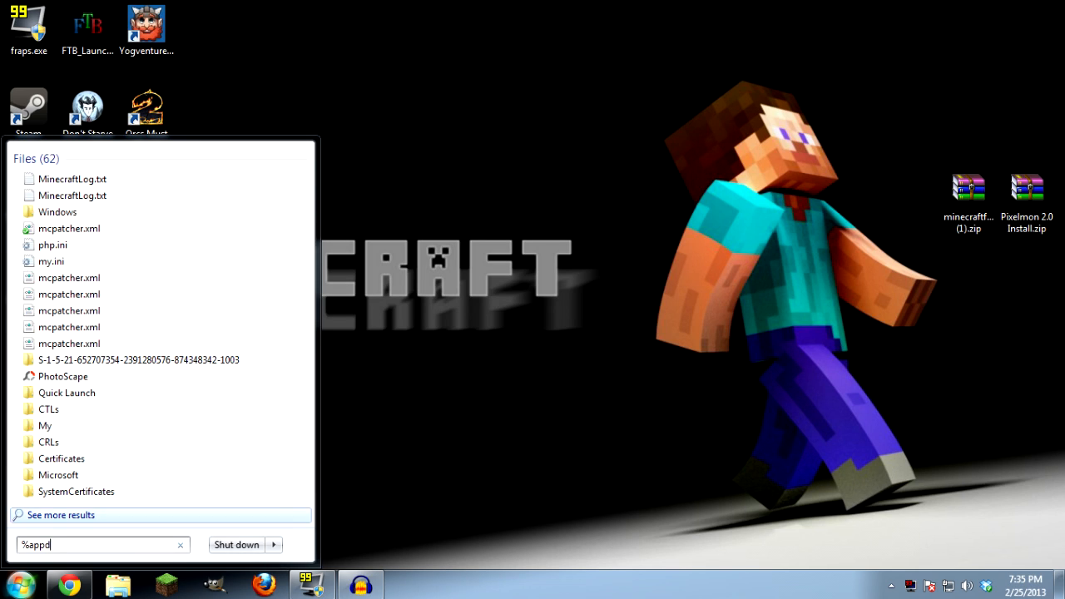
pyautogui.write('appdata%')
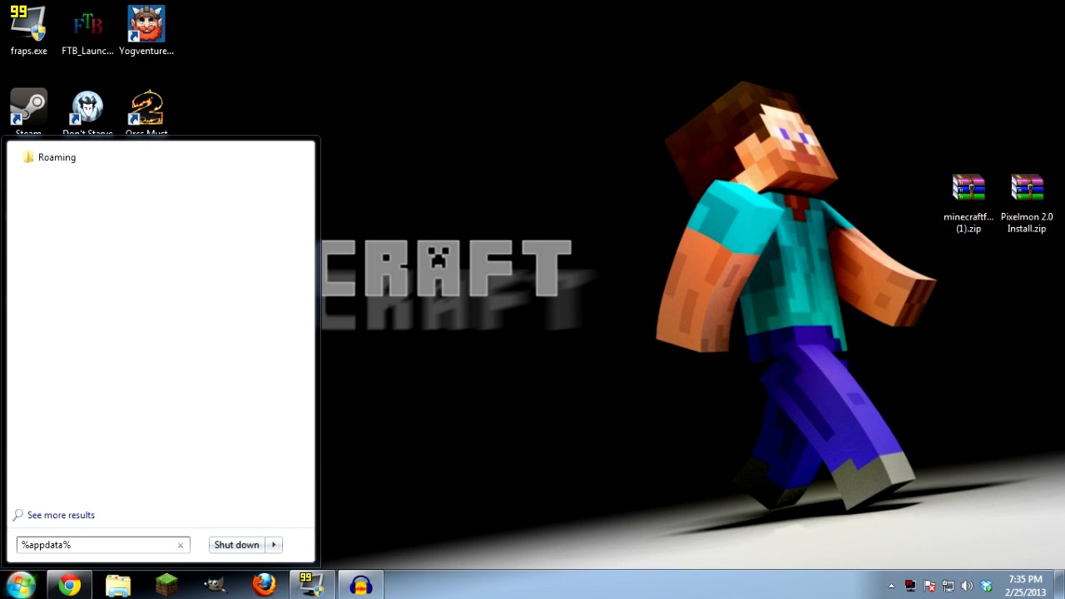
pyautogui.moveTo(80, 164)
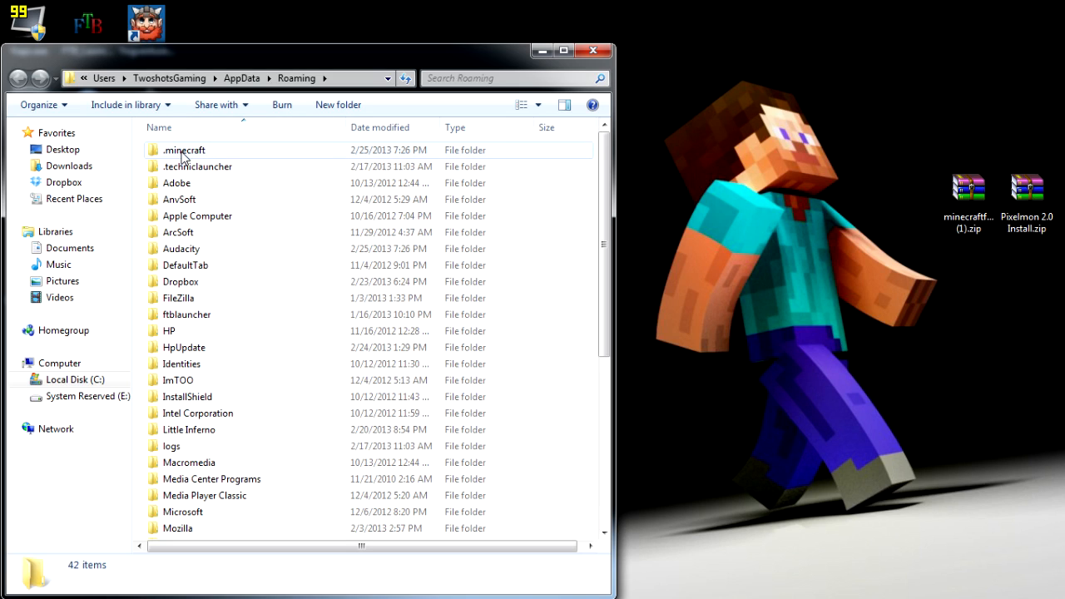
# Step: Go into .minecraft\bin and open minecraft.jar as a 7-Zip archive
pyautogui.doubleClick(183, 149)
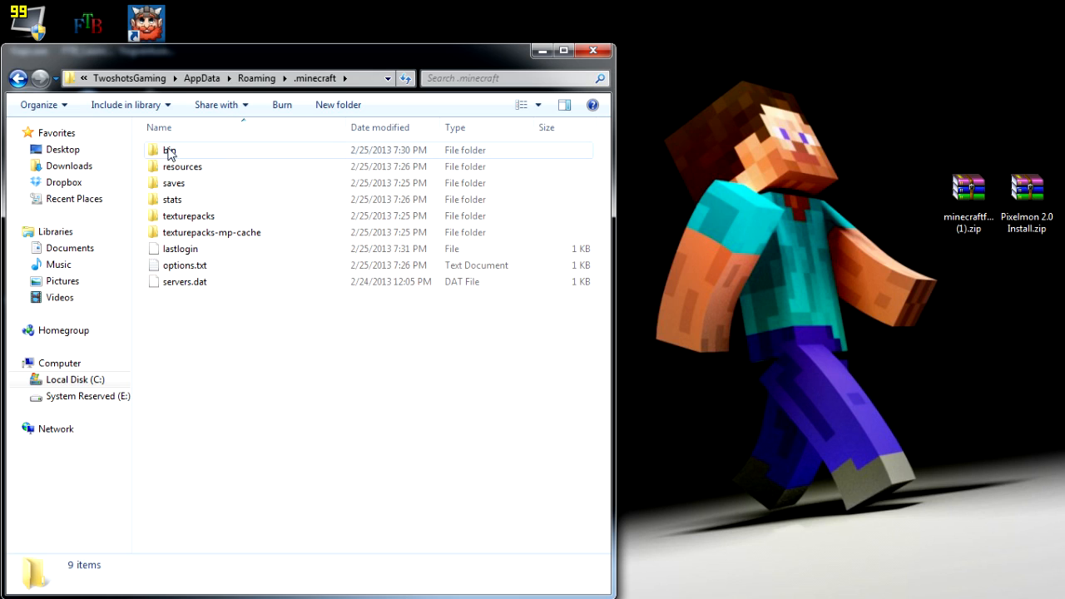
pyautogui.doubleClick(170, 150)
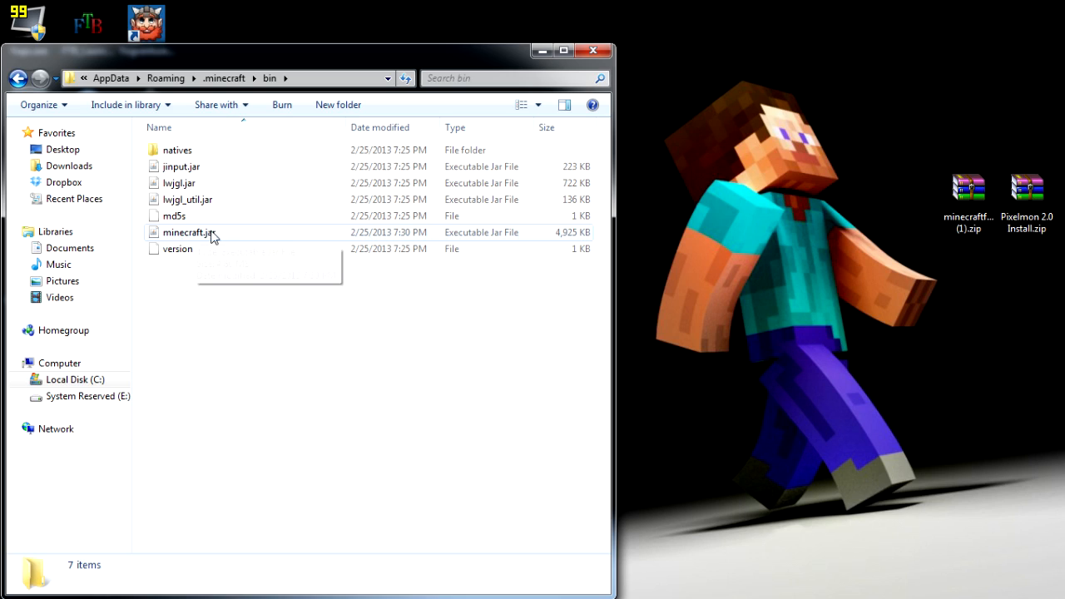
pyautogui.moveTo(190, 237)
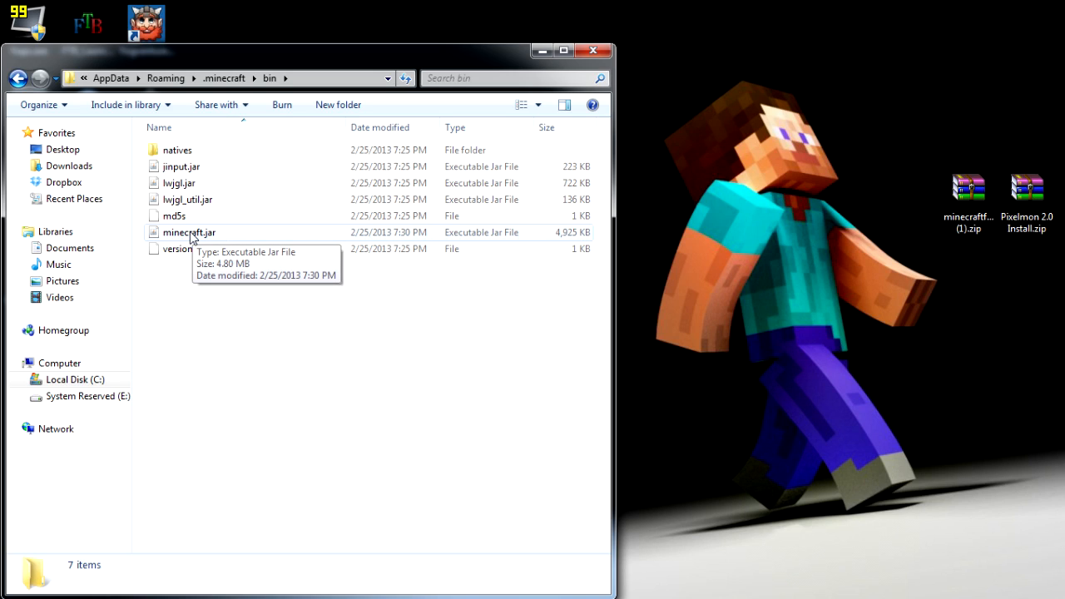
pyautogui.moveTo(210, 240)
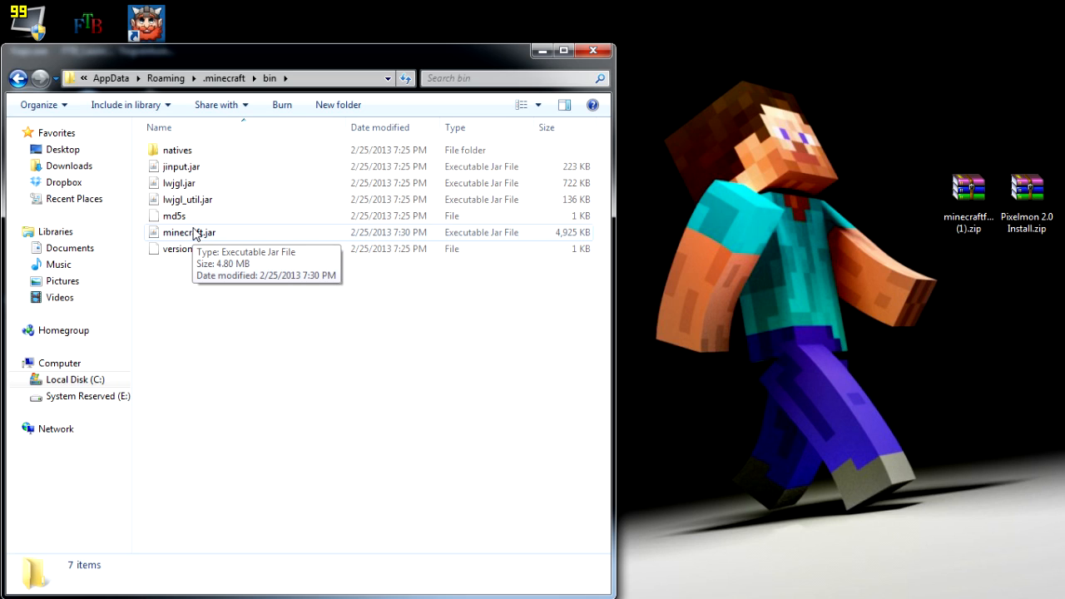
pyautogui.rightClick(190, 233)
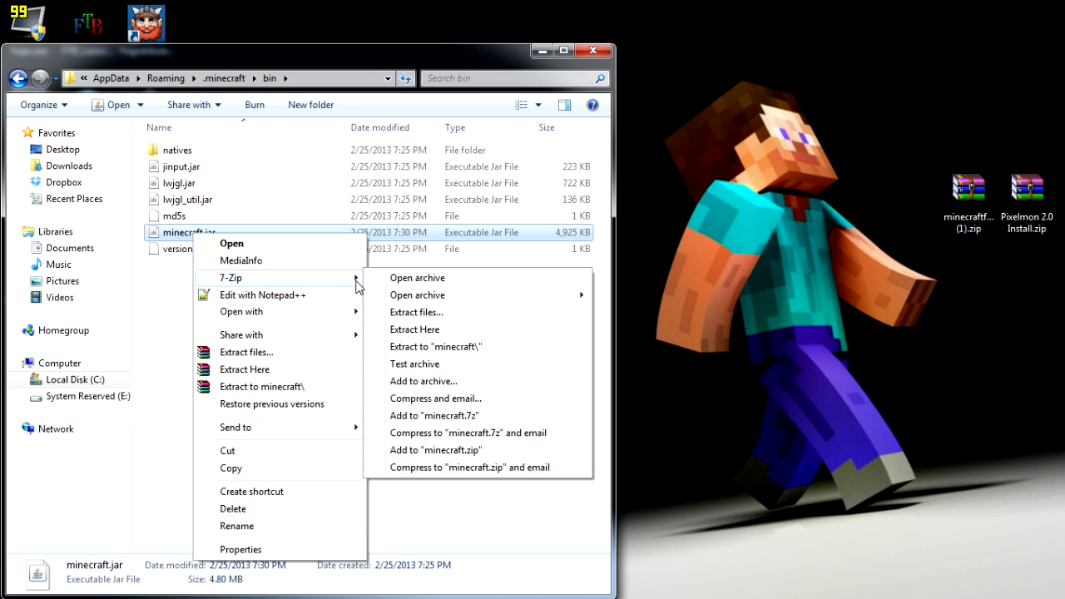
pyautogui.click(416, 276)
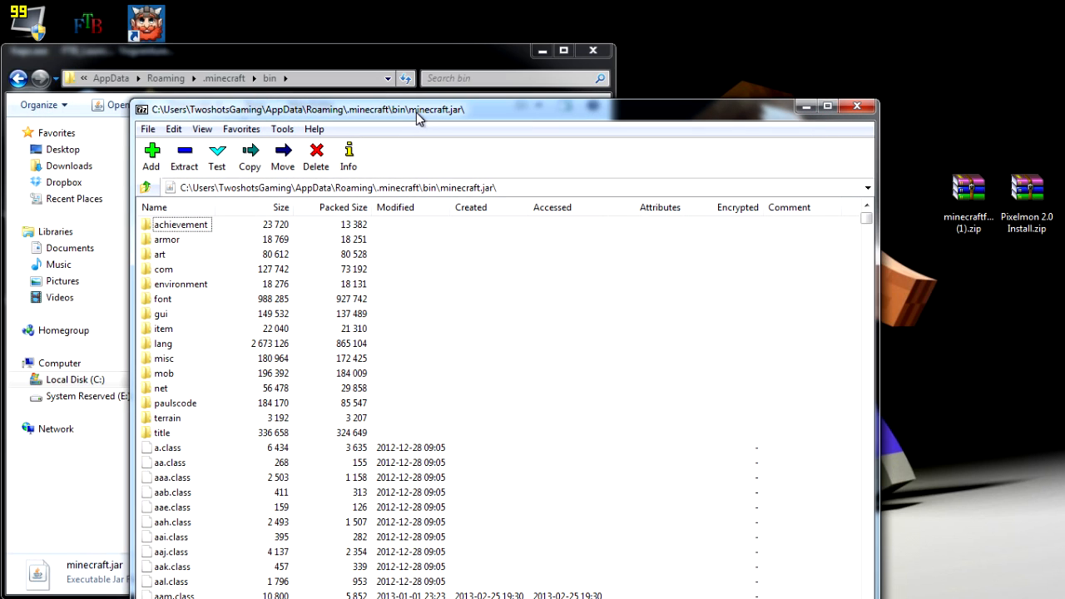
pyautogui.moveTo(216, 366)
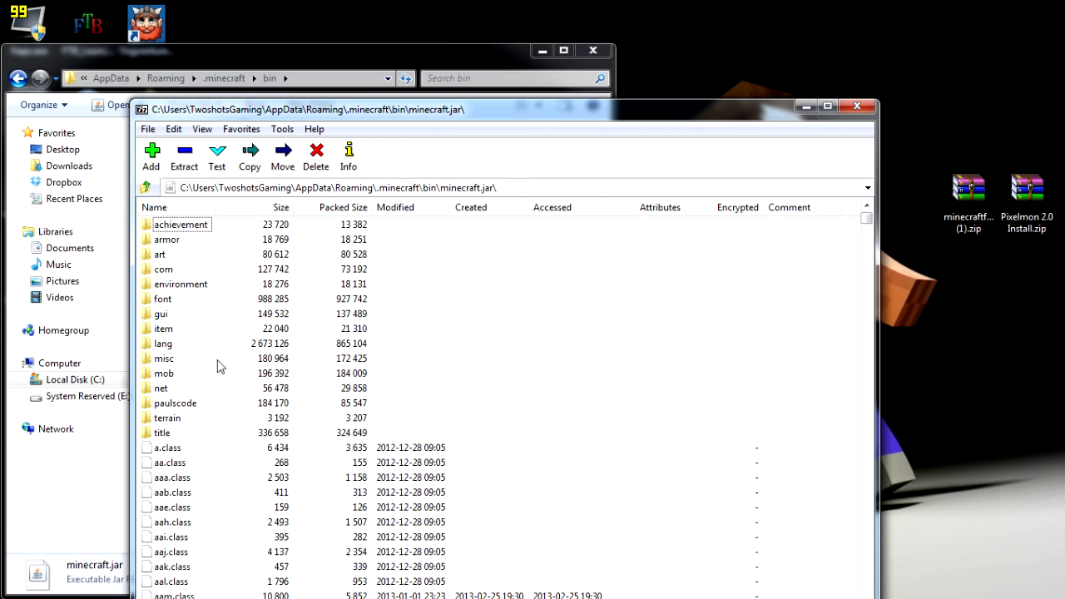
pyautogui.moveTo(183, 331)
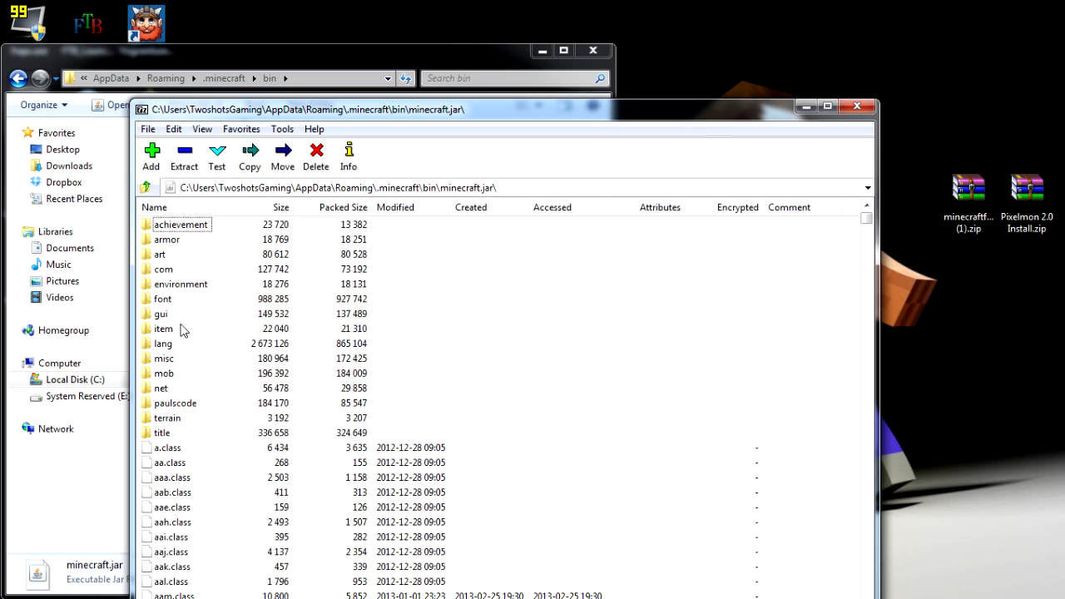
pyautogui.moveTo(253, 350)
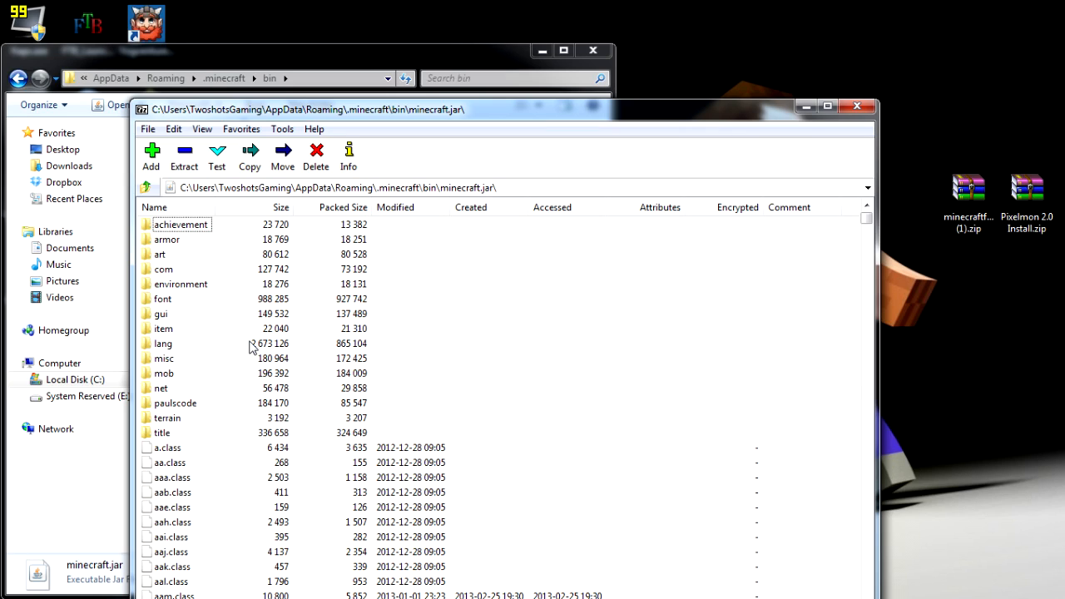
pyautogui.moveTo(501, 290)
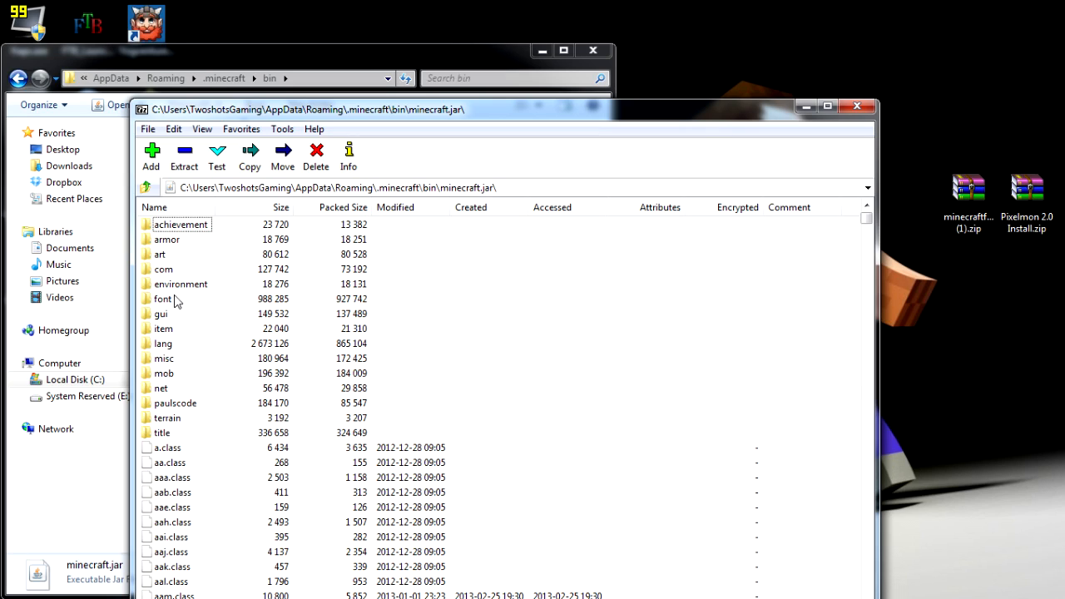
pyautogui.moveTo(160, 357)
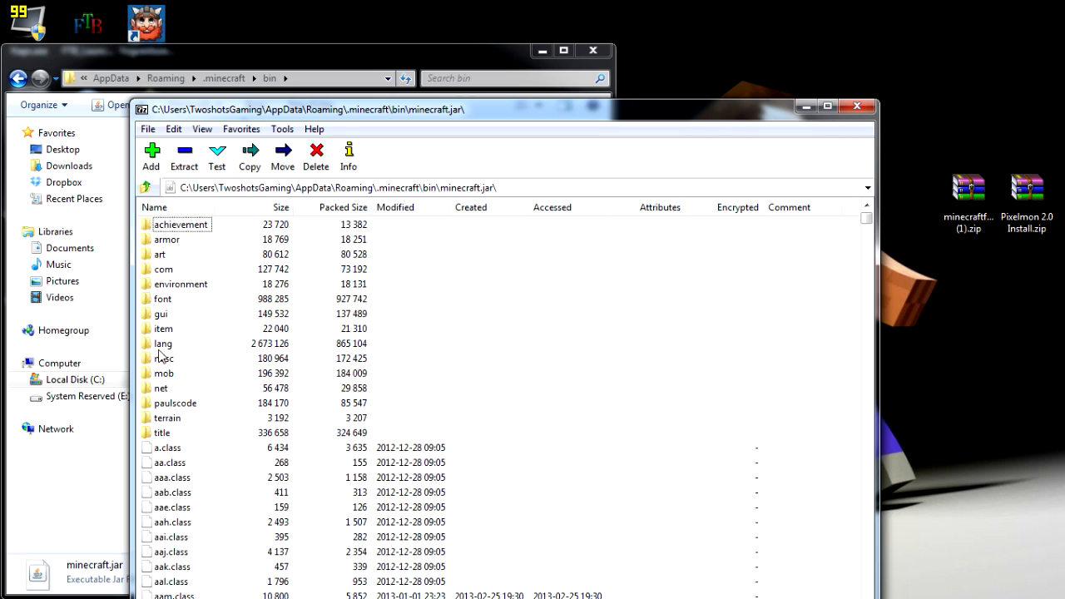
pyautogui.moveTo(413, 368)
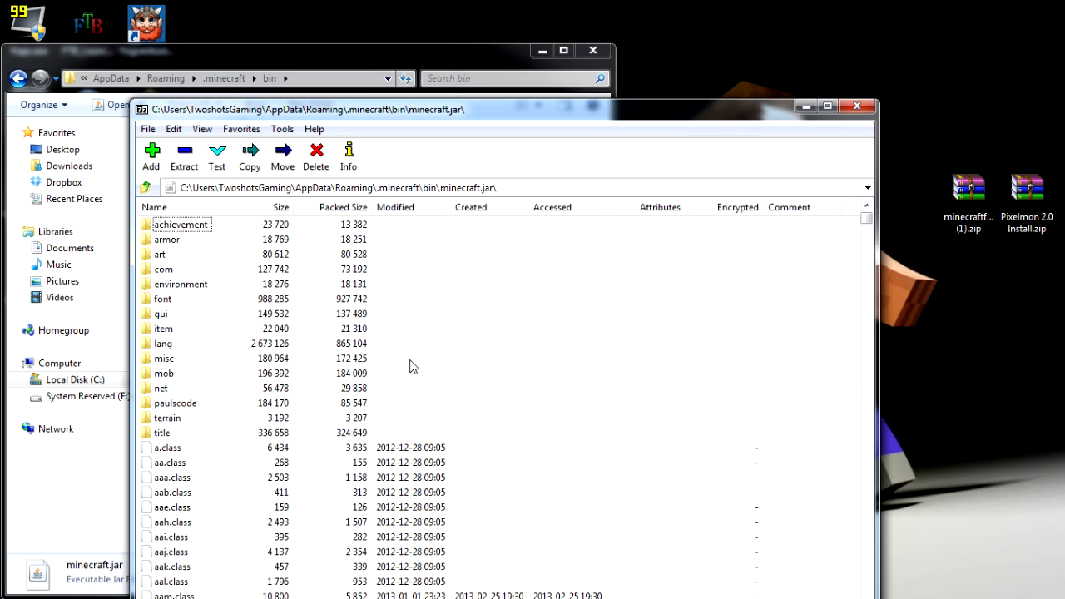
# Step: Select the minecraftforge-universal-1.4.7-6.6.0.497 zip on the desktop and bring up its actions
pyautogui.click(967, 189)
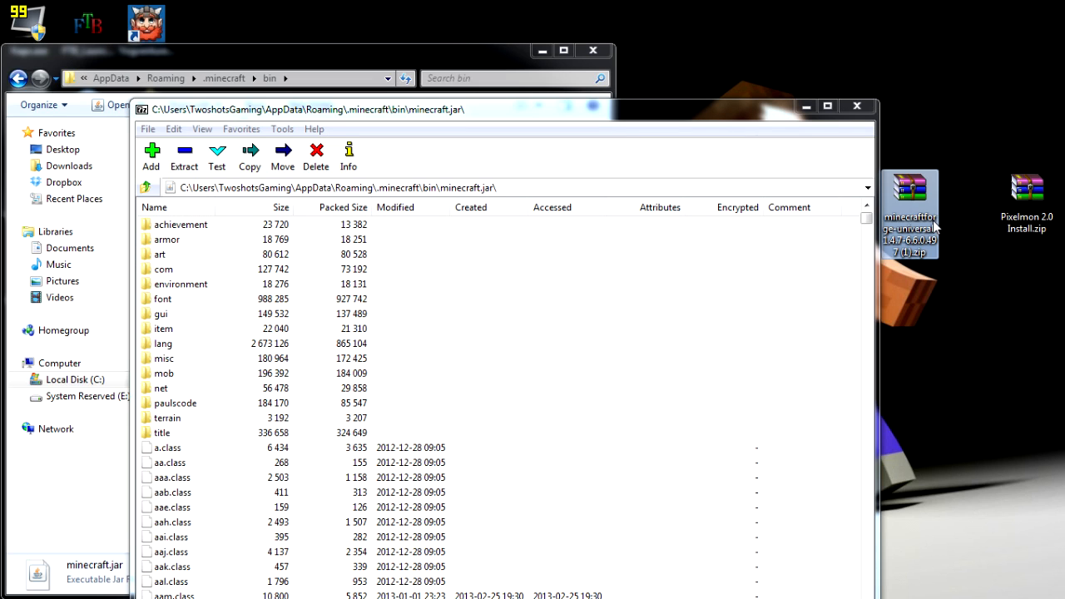
pyautogui.rightClick(913, 190)
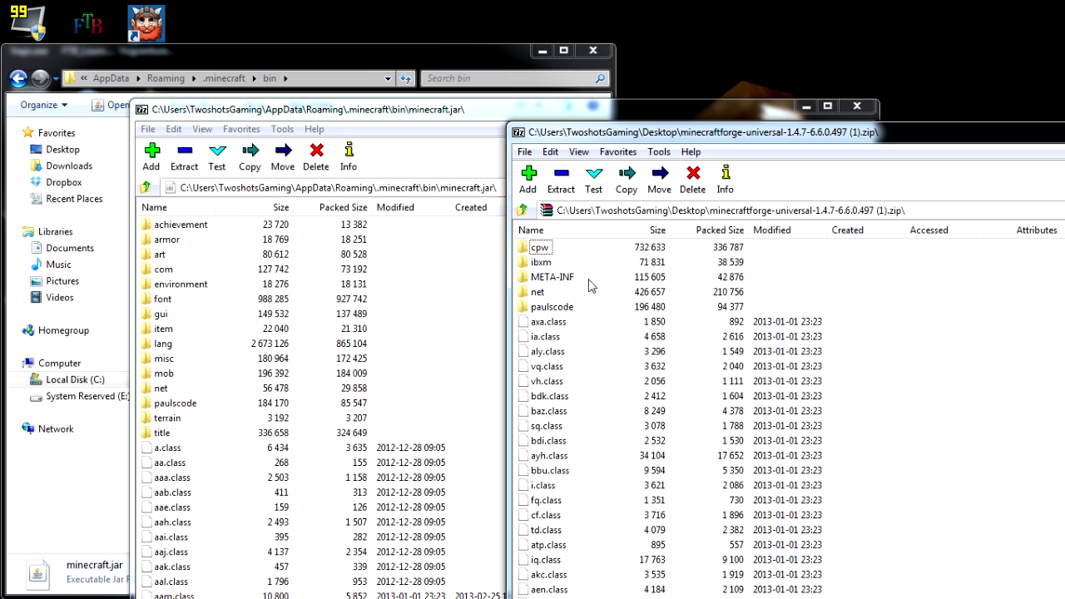
pyautogui.moveTo(583, 281)
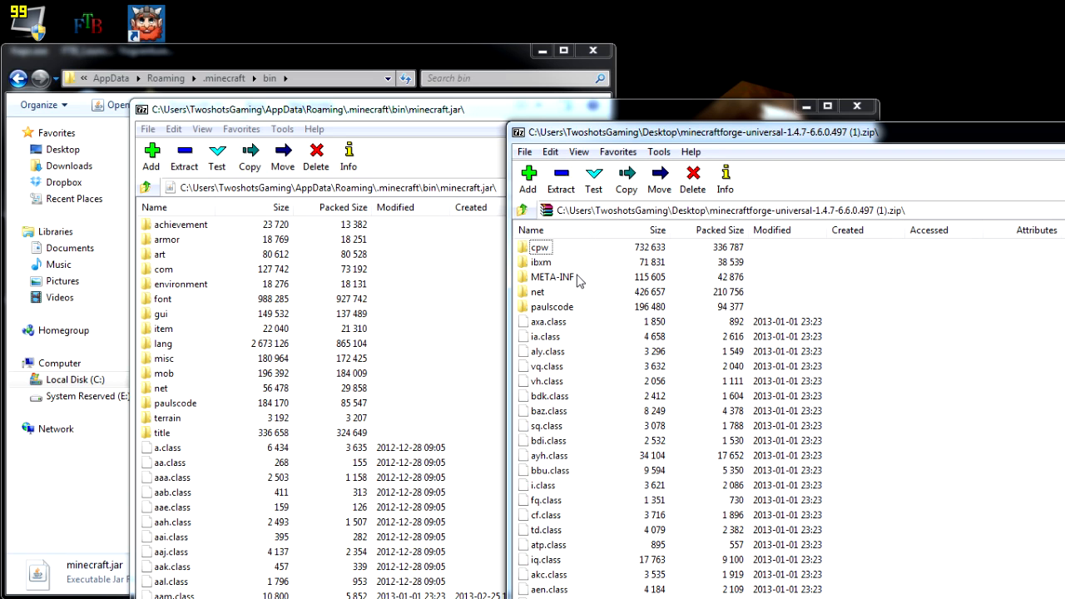
# Step: Copy all 231 Forge zip items into minecraft.jar, confirming the file copy
pyautogui.scroll(-3)
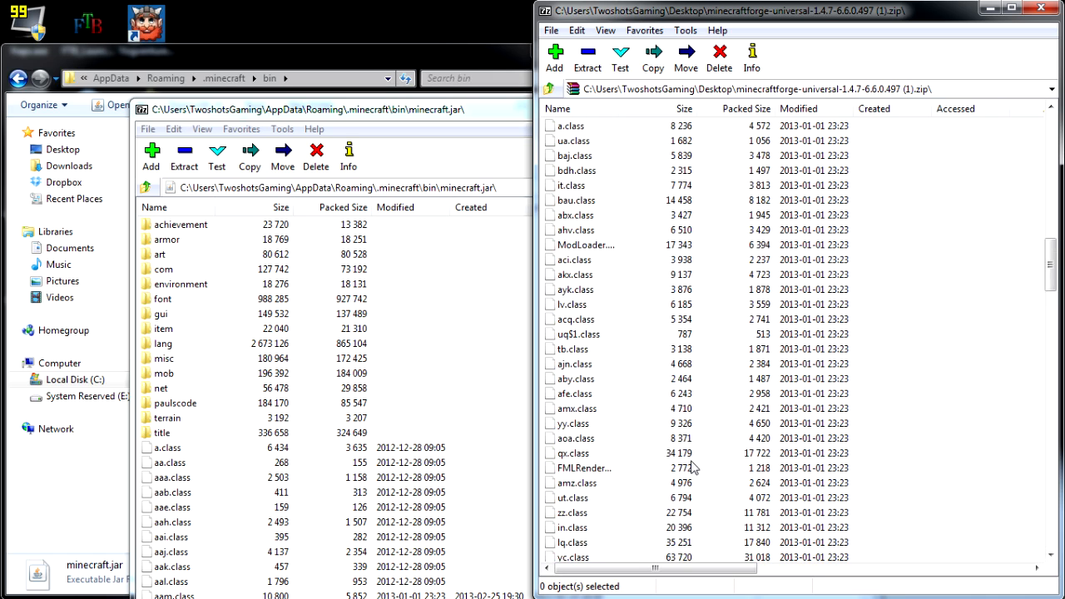
pyautogui.scroll(-3)
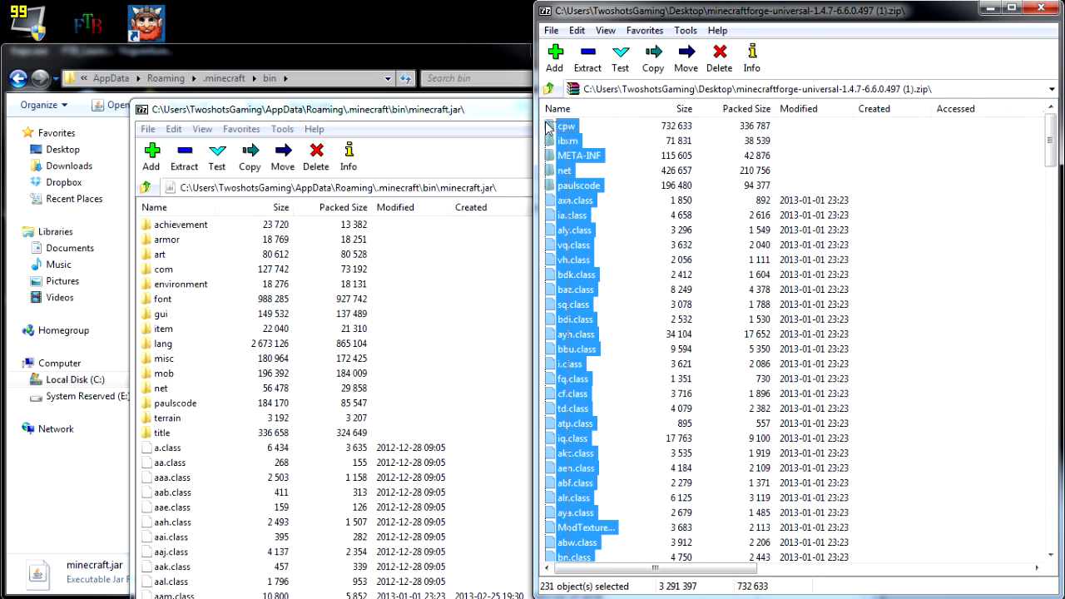
pyautogui.moveTo(576, 259)
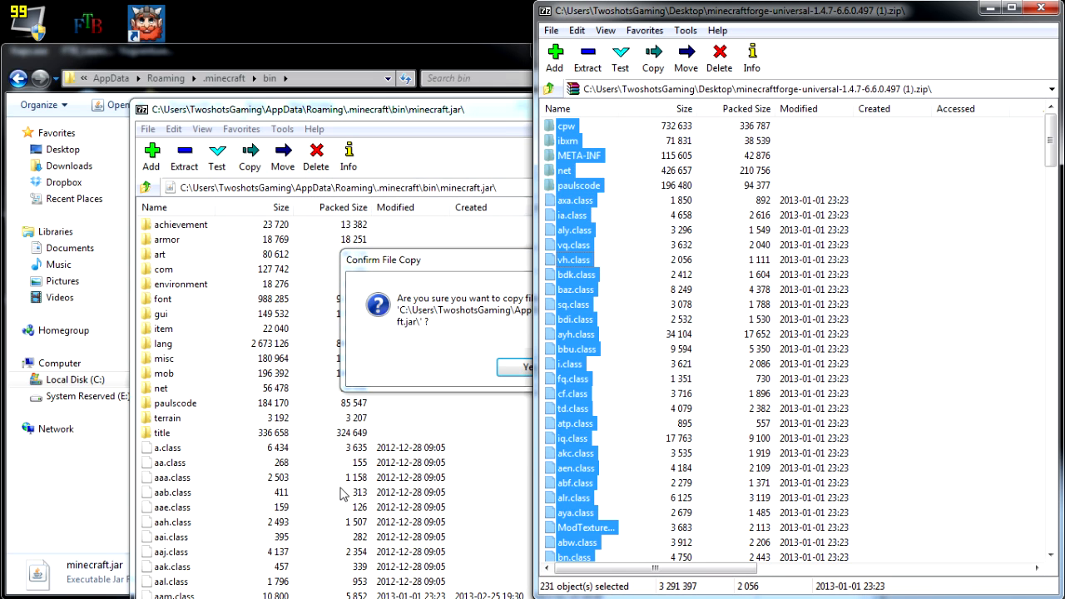
pyautogui.click(528, 368)
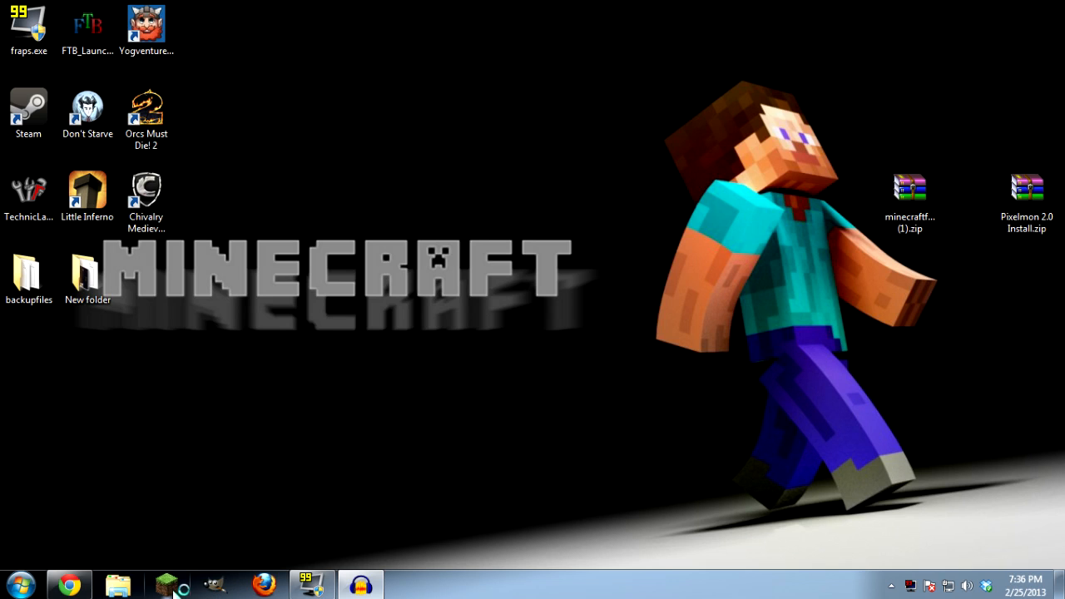
# Step: Log into Minecraft, verify Forge 6.6.0.497 with 3 mods on the title screen, then quit
pyautogui.click(169, 585)
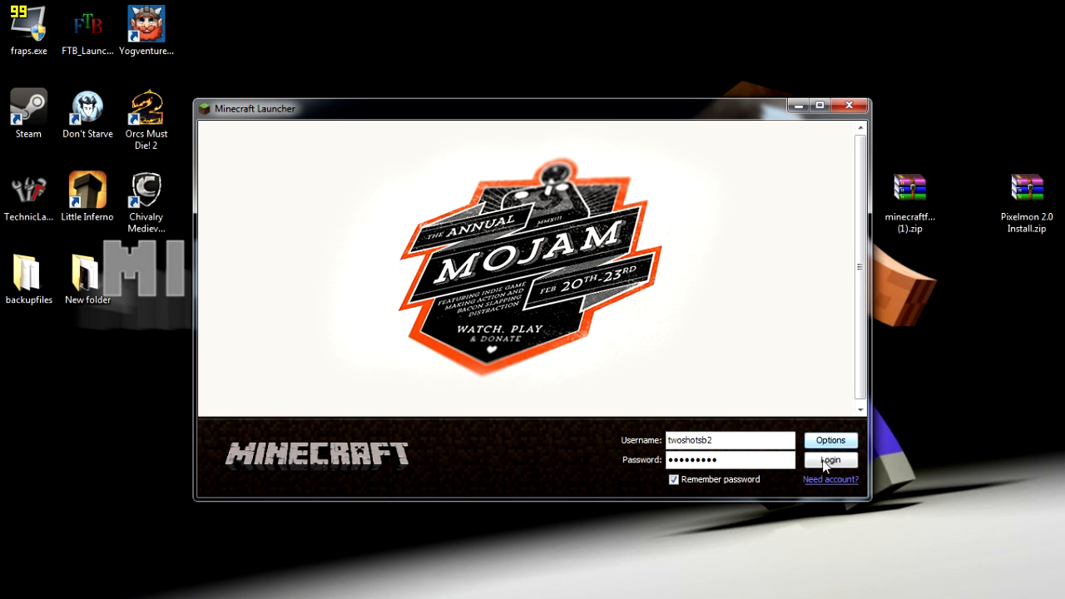
pyautogui.click(829, 460)
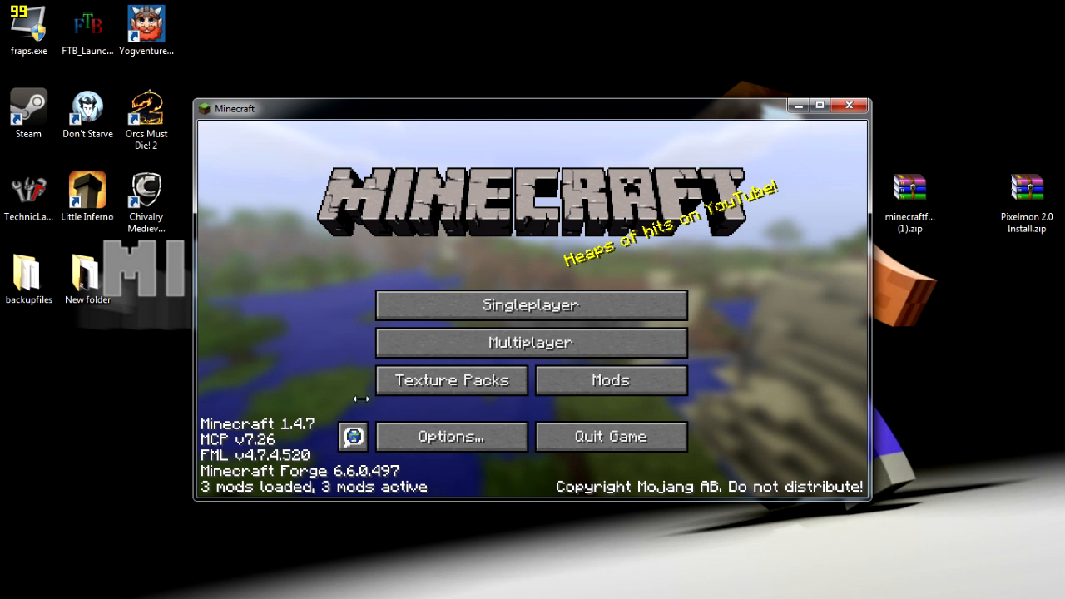
pyautogui.moveTo(451, 380)
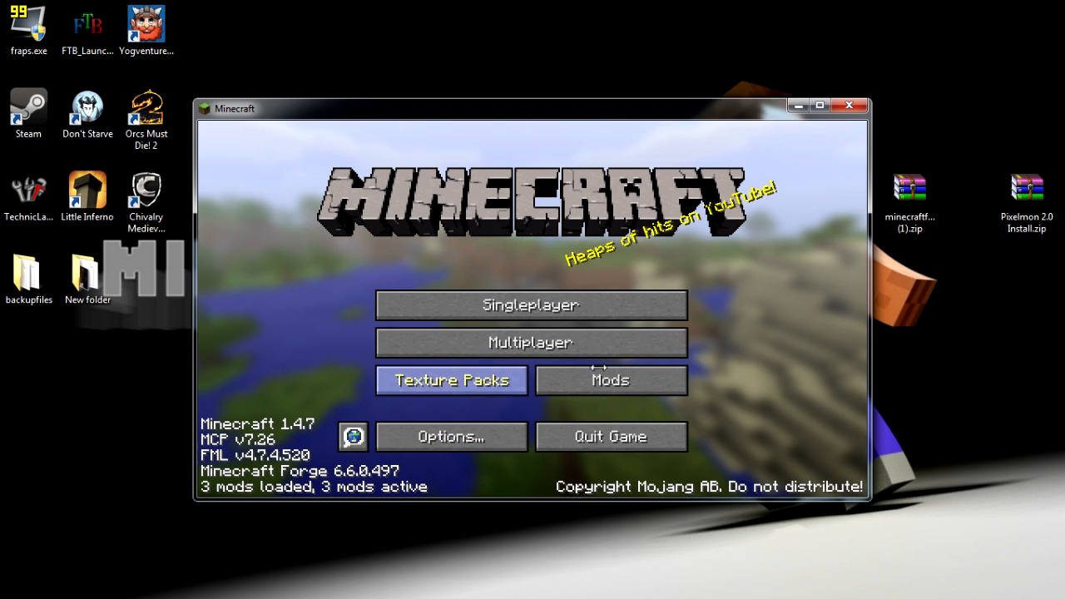
pyautogui.moveTo(643, 436)
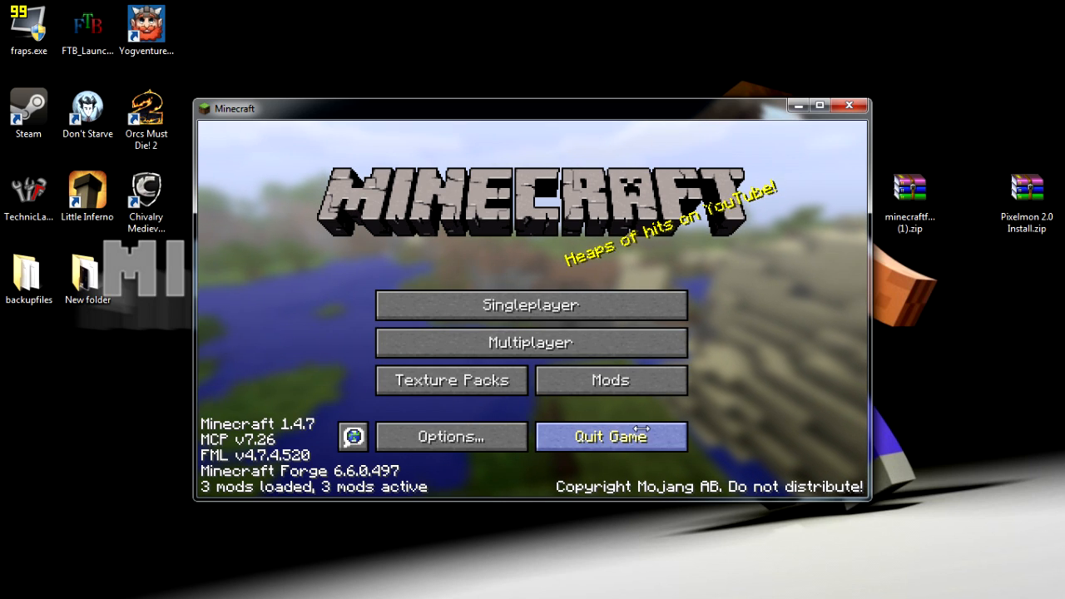
pyautogui.click(609, 436)
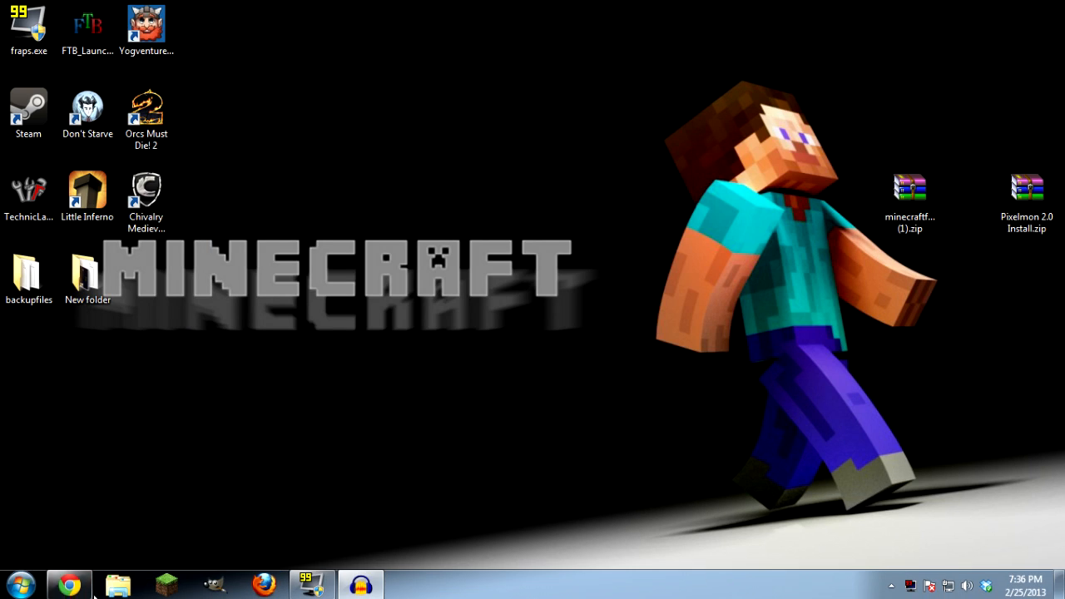
# Step: Reach .minecraft via %appdata%, enter the empty mods folder and open Pixelmon 2.0 Install.zip
pyautogui.click(14, 583)
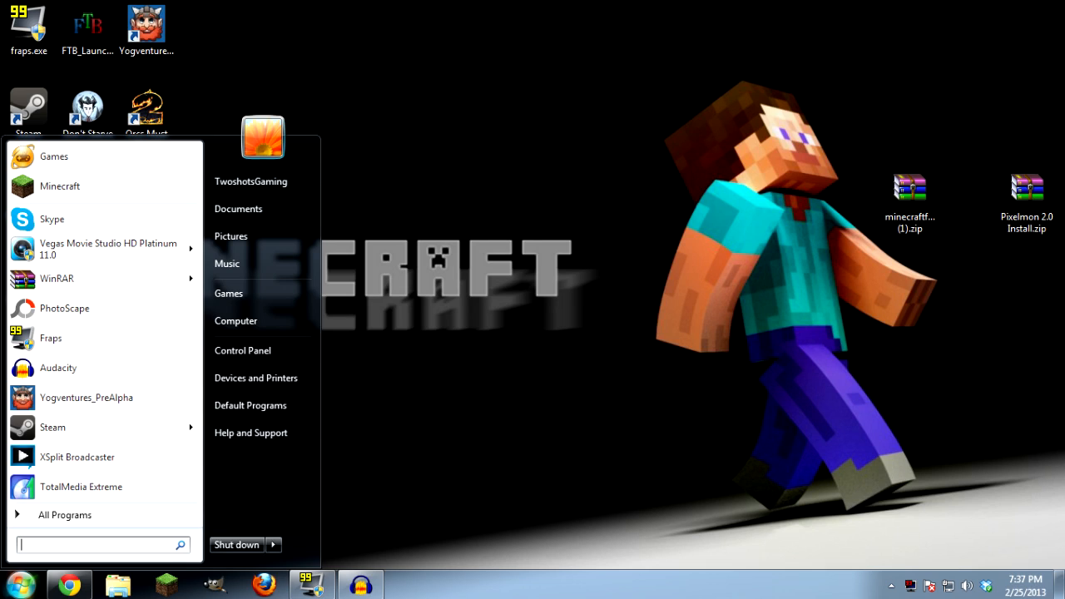
pyautogui.write('%ap')
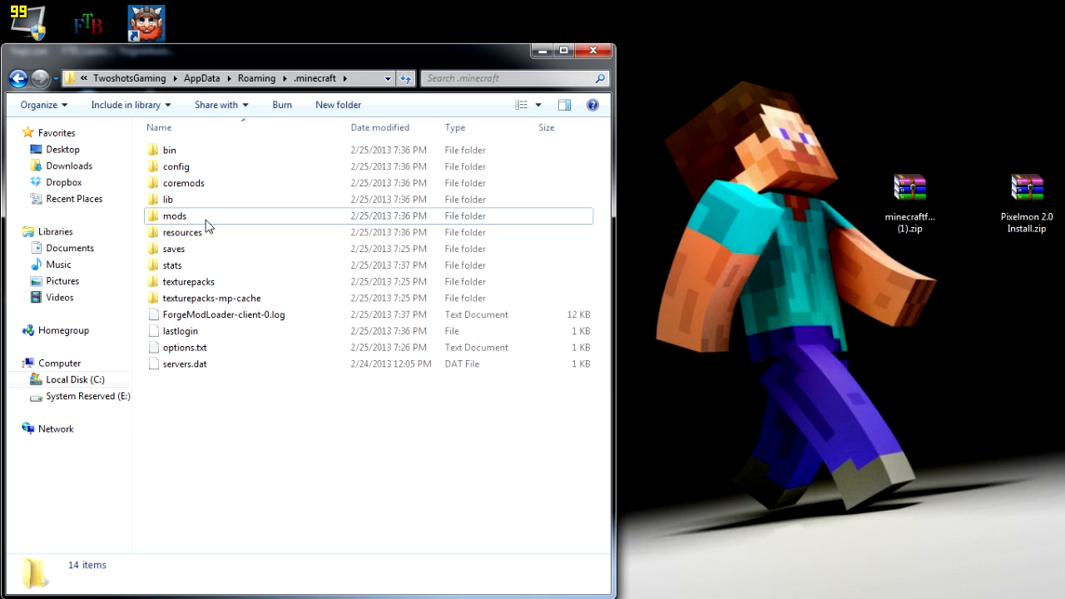
pyautogui.doubleClick(173, 217)
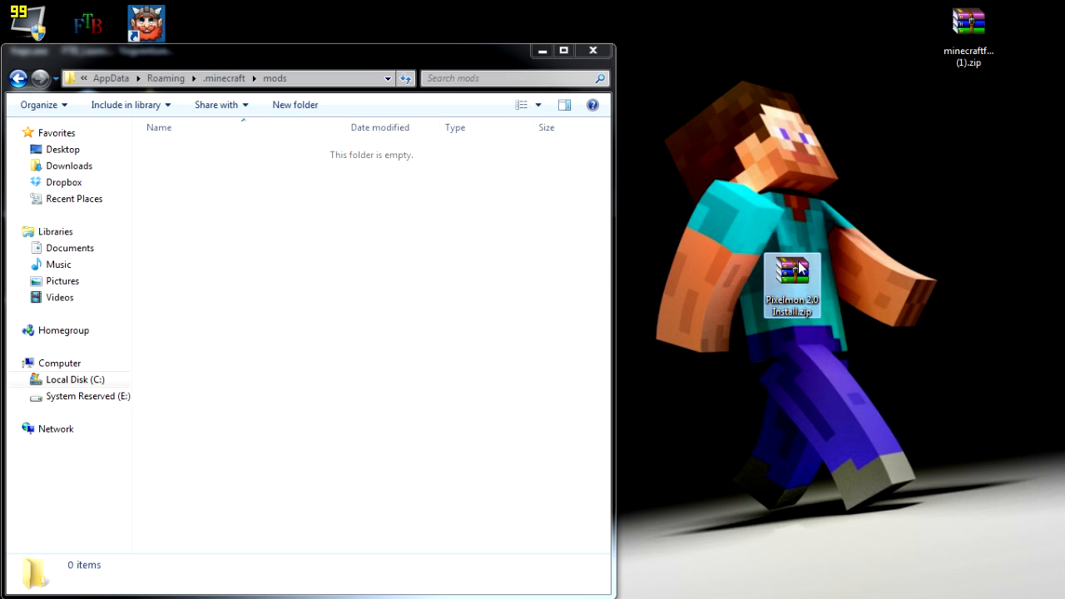
pyautogui.doubleClick(791, 283)
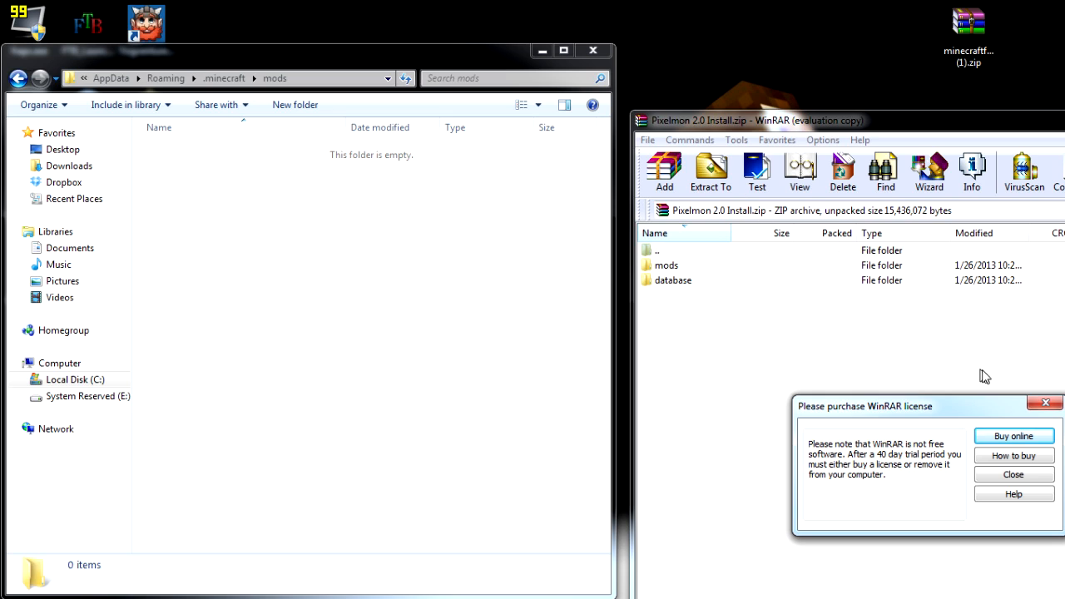
# Step: Move Pixelmon 2.0.zip from the archive's mods folder into .minecraft\mods and return to .minecraft
pyautogui.click(1019, 474)
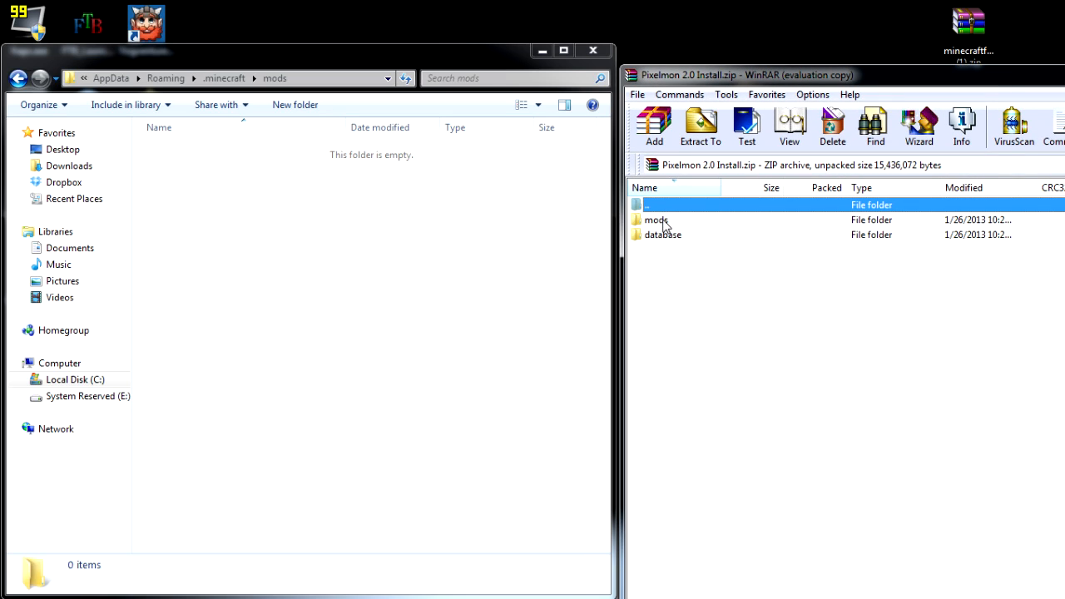
pyautogui.doubleClick(656, 220)
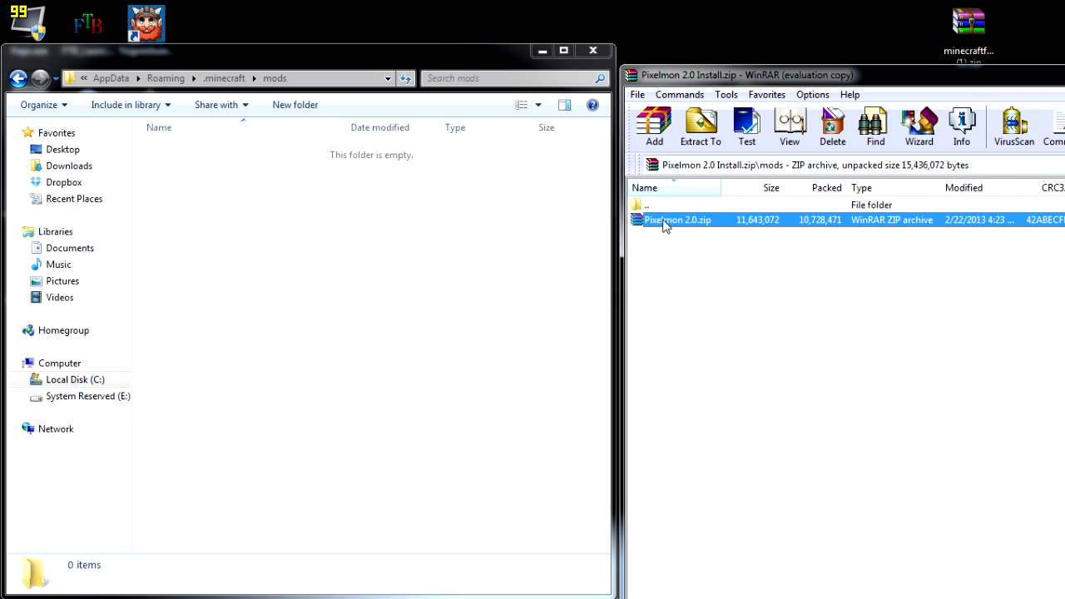
pyautogui.moveTo(662, 229)
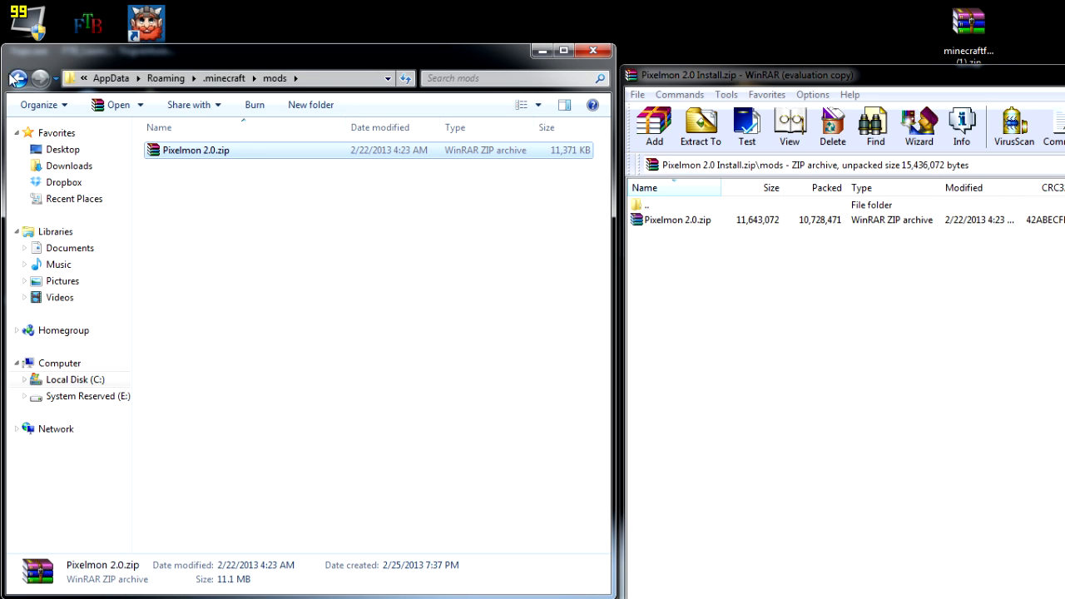
pyautogui.click(20, 73)
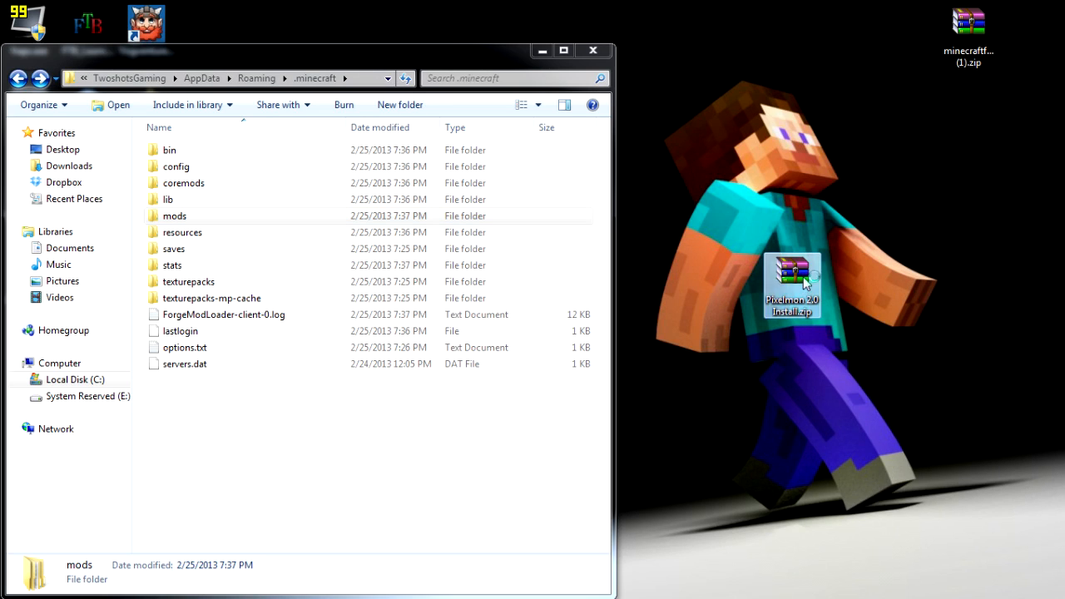
# Step: Copy the archive's database folder into .minecraft and close the archive
pyautogui.doubleClick(793, 286)
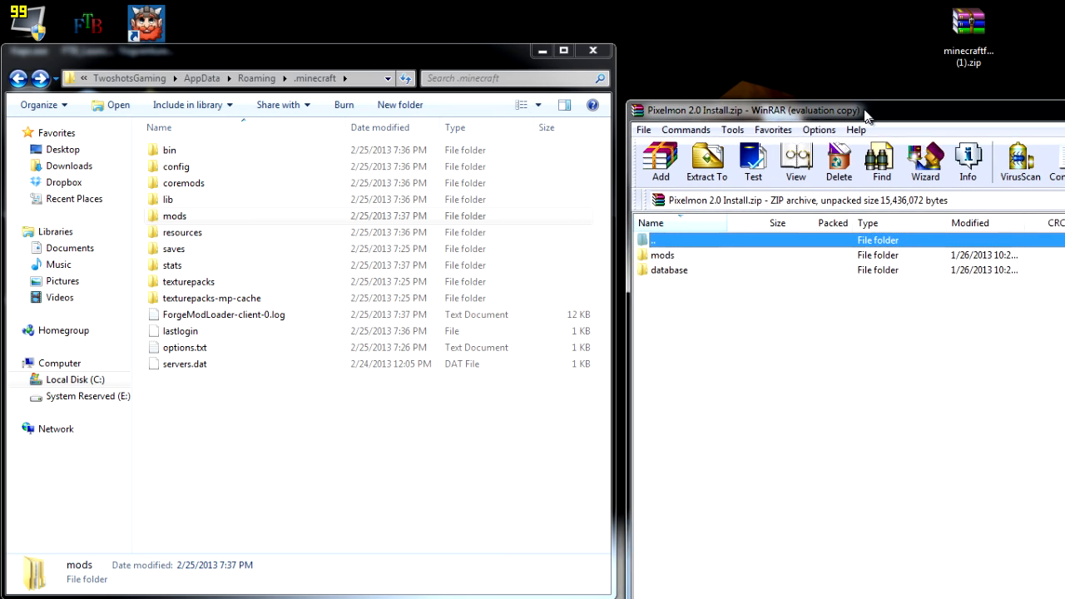
pyautogui.click(668, 268)
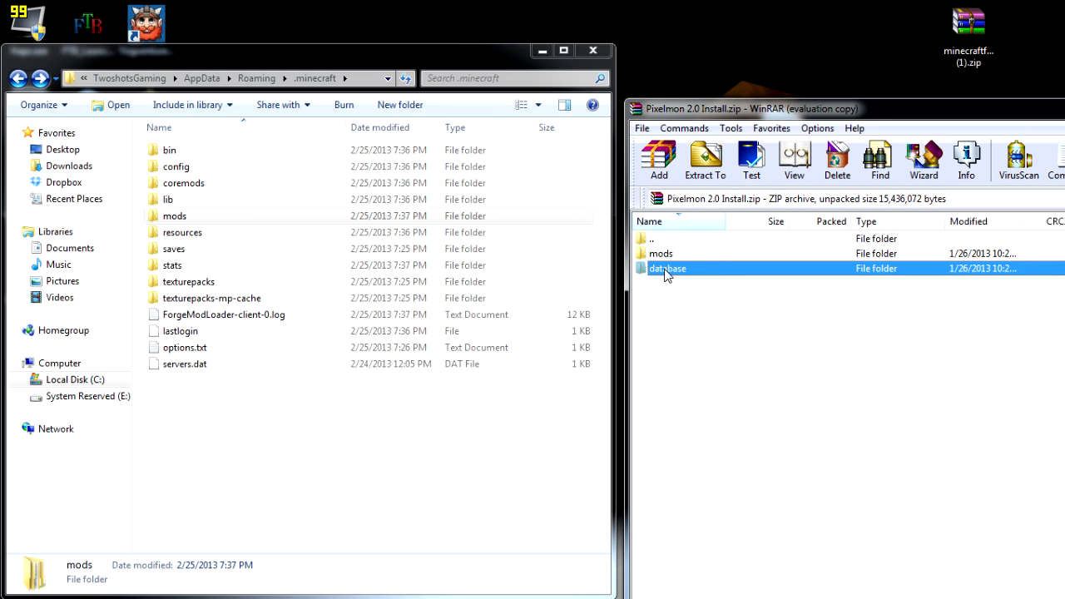
pyautogui.moveTo(686, 276)
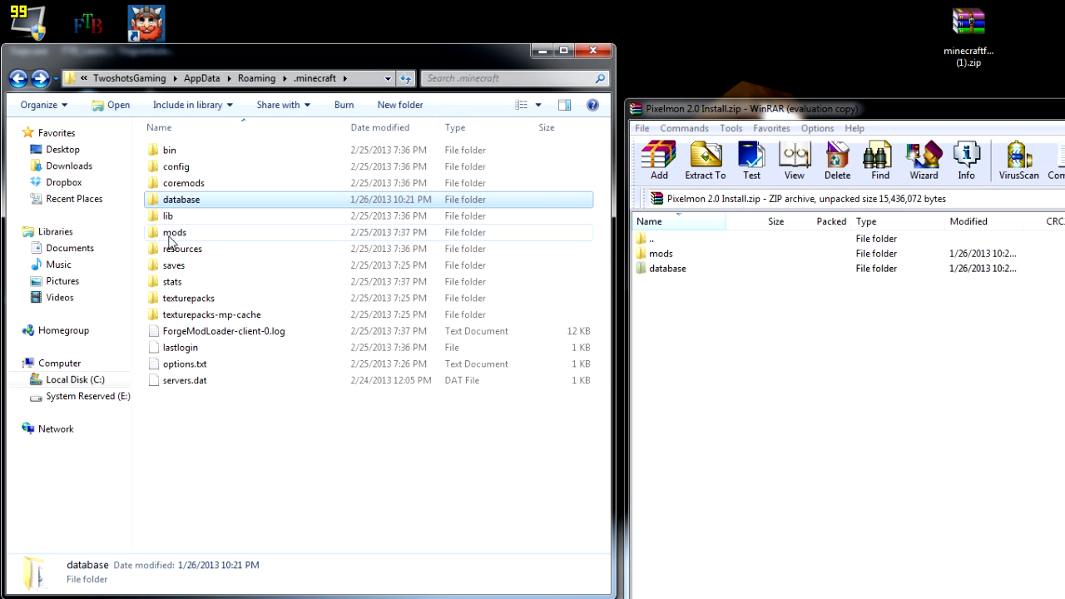
pyautogui.moveTo(383, 348)
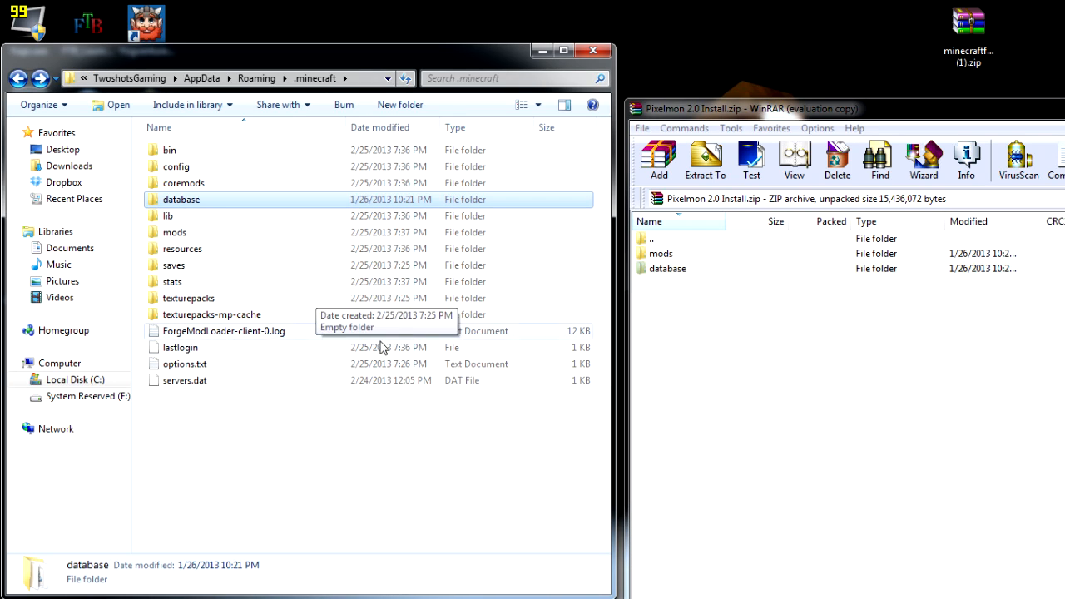
pyautogui.moveTo(213, 205)
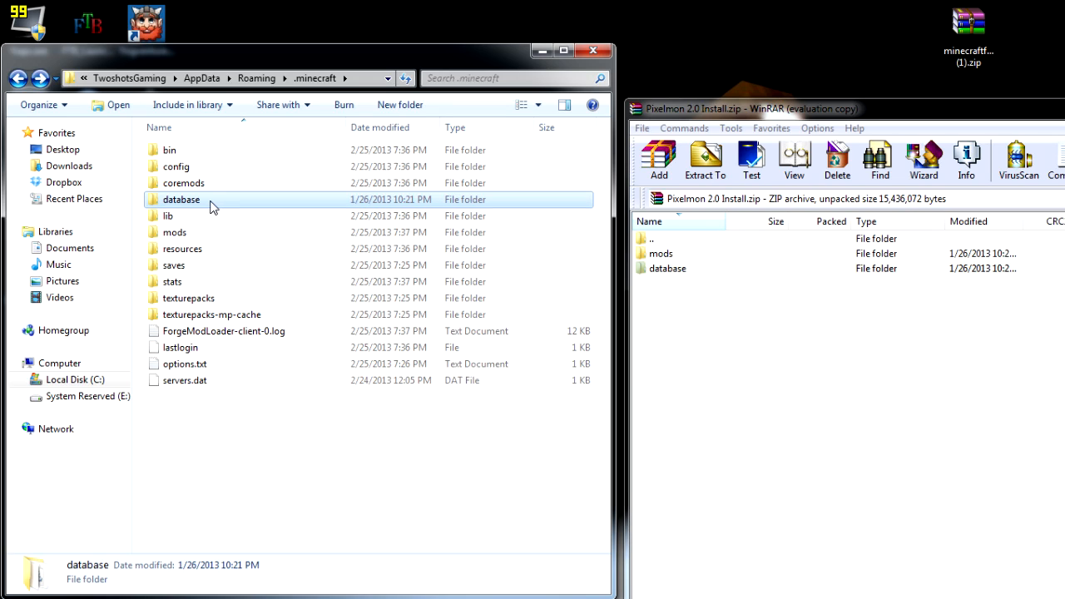
pyautogui.moveTo(274, 203)
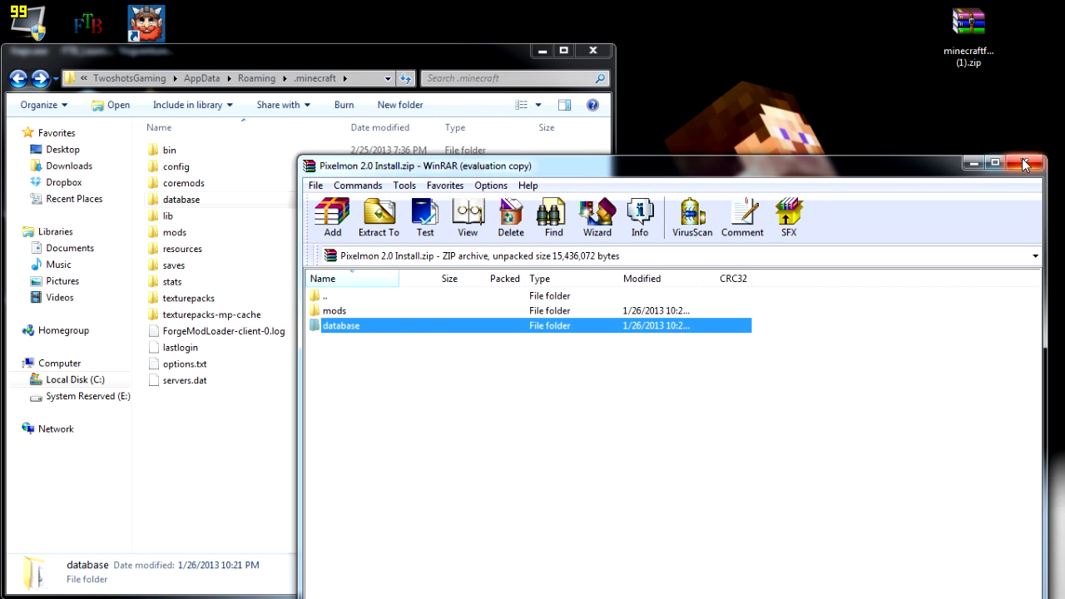
pyautogui.click(1024, 165)
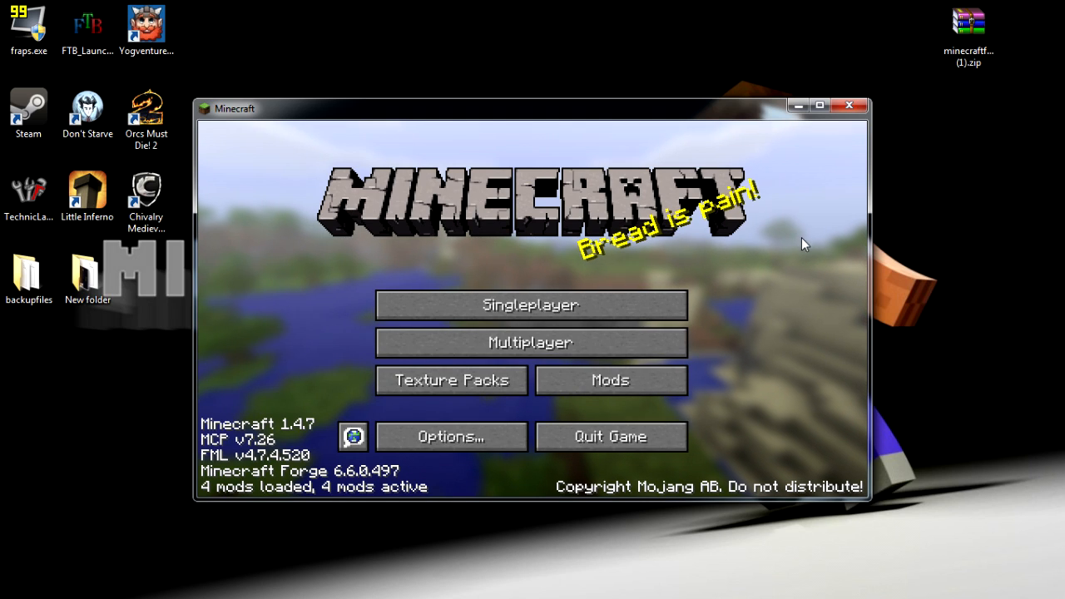
# Step: Confirm Pixelmon 2.0.0 in the mod list, then create a Creative world named New World
pyautogui.click(613, 379)
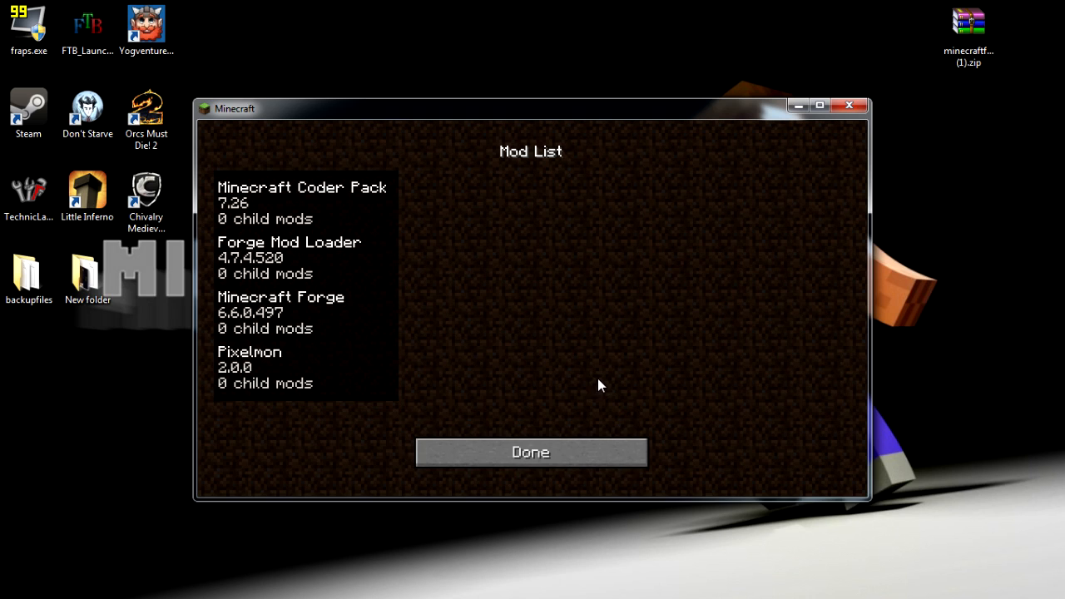
pyautogui.moveTo(253, 377)
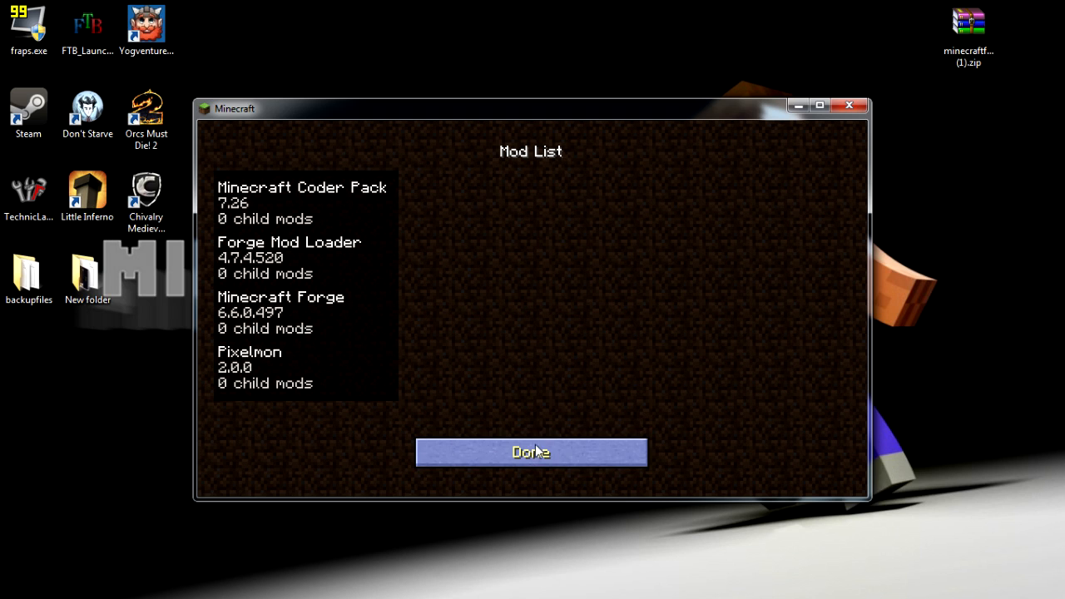
pyautogui.click(531, 453)
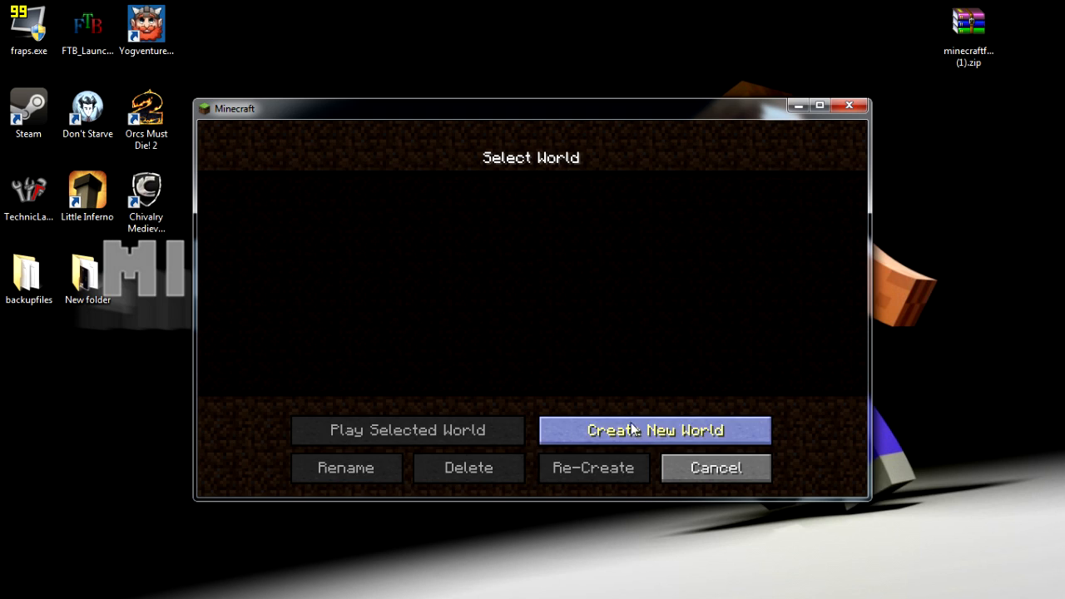
pyautogui.click(653, 431)
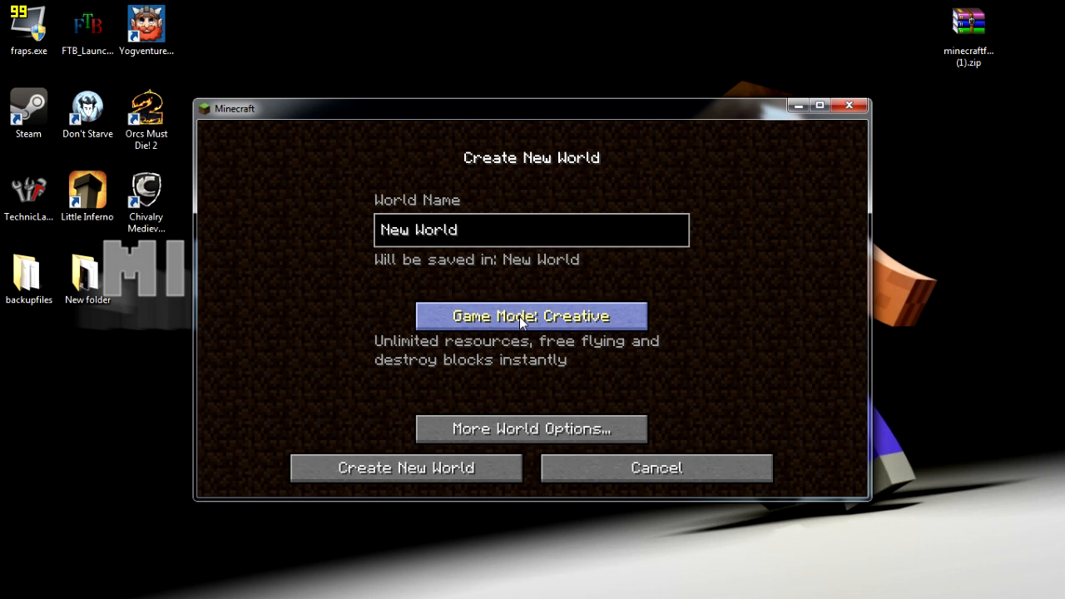
pyautogui.moveTo(413, 476)
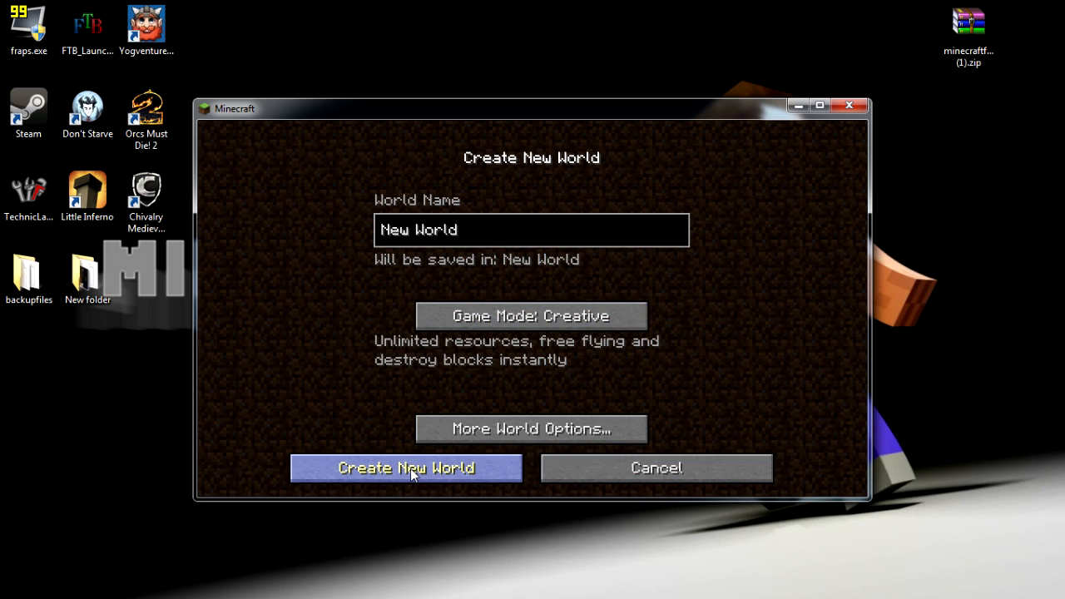
pyautogui.click(406, 468)
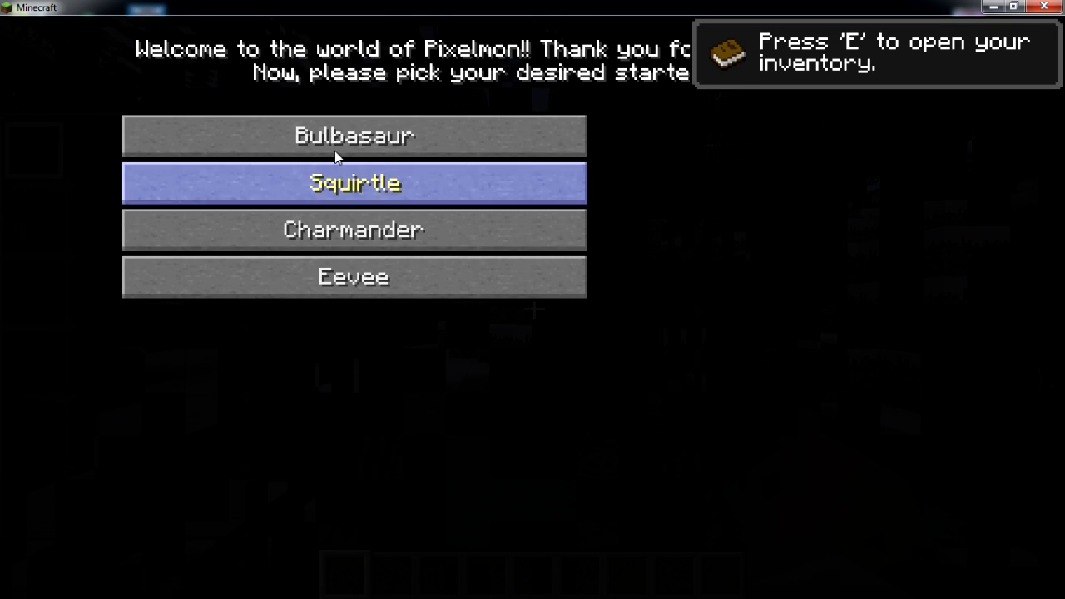
# Step: Choose Charmander as the starter and roam the snowy world with a Poké Ball in hand
pyautogui.click(353, 230)
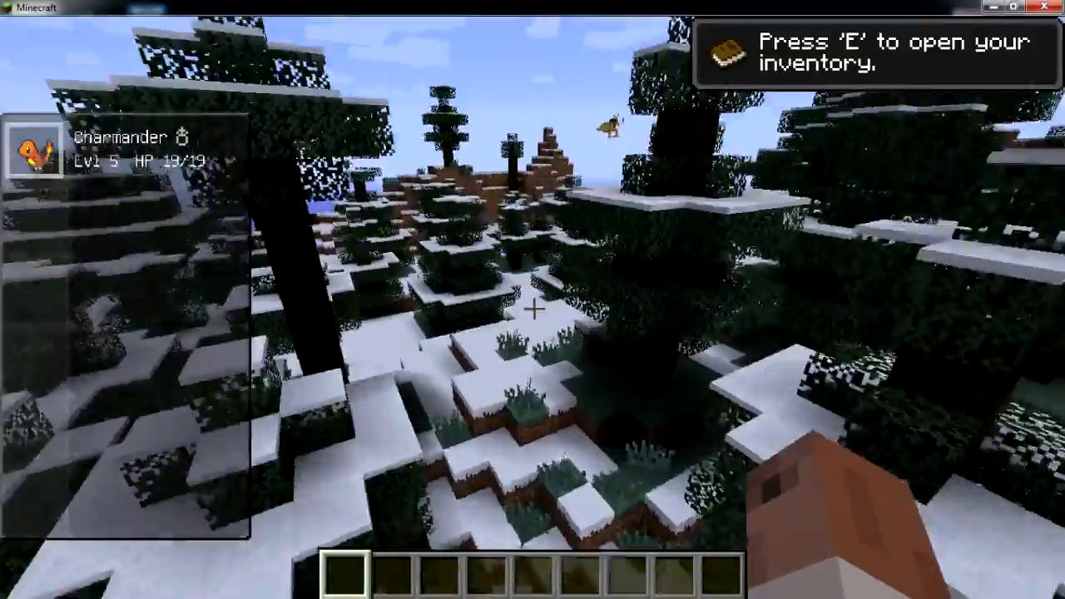
pyautogui.moveTo(533, 309)
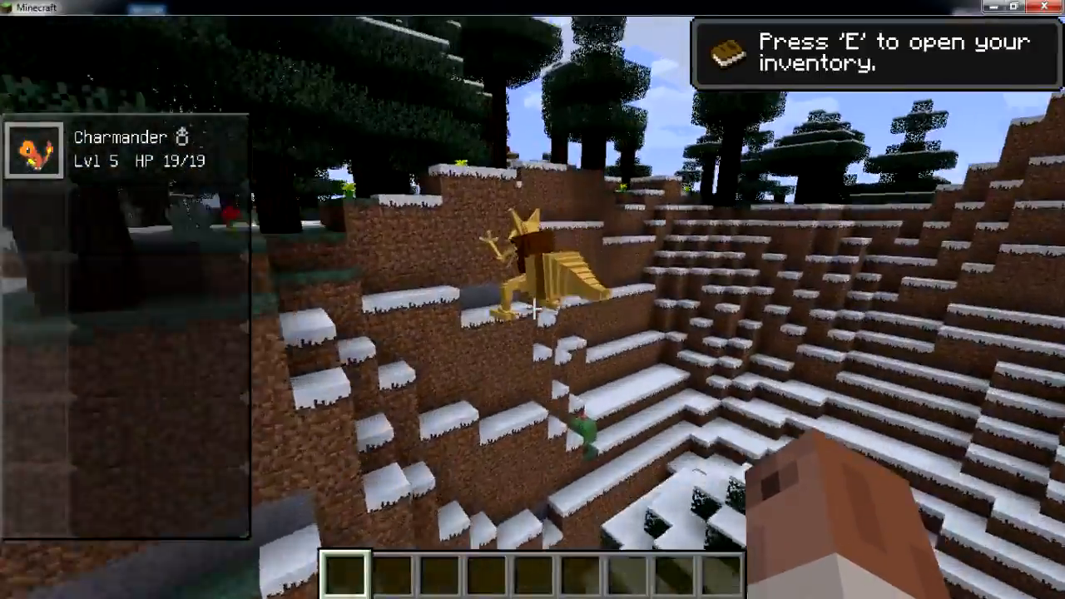
pyautogui.moveTo(532, 300)
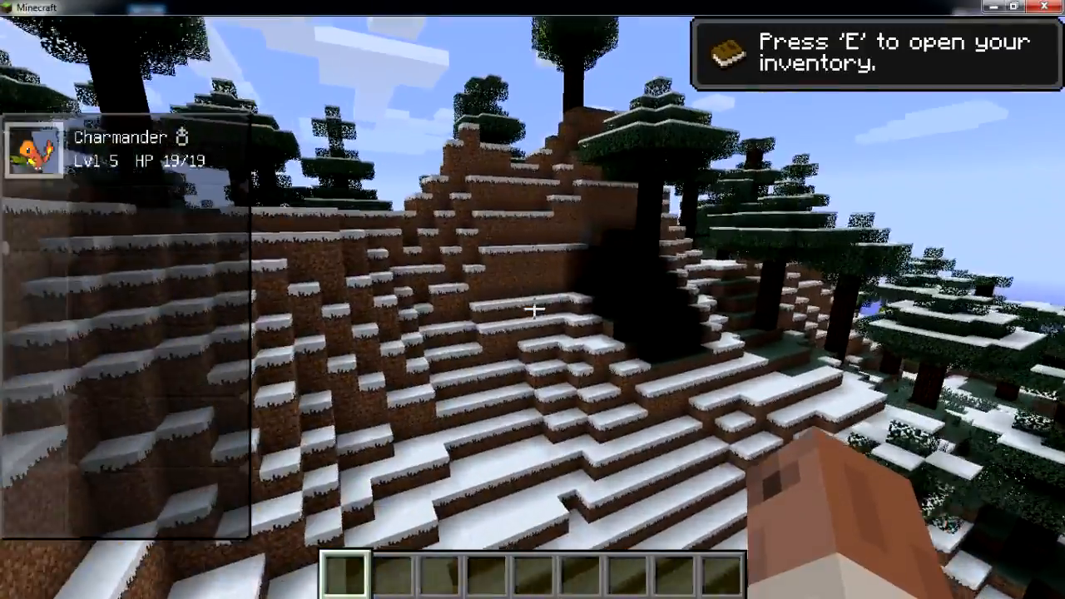
pyautogui.moveTo(534, 309)
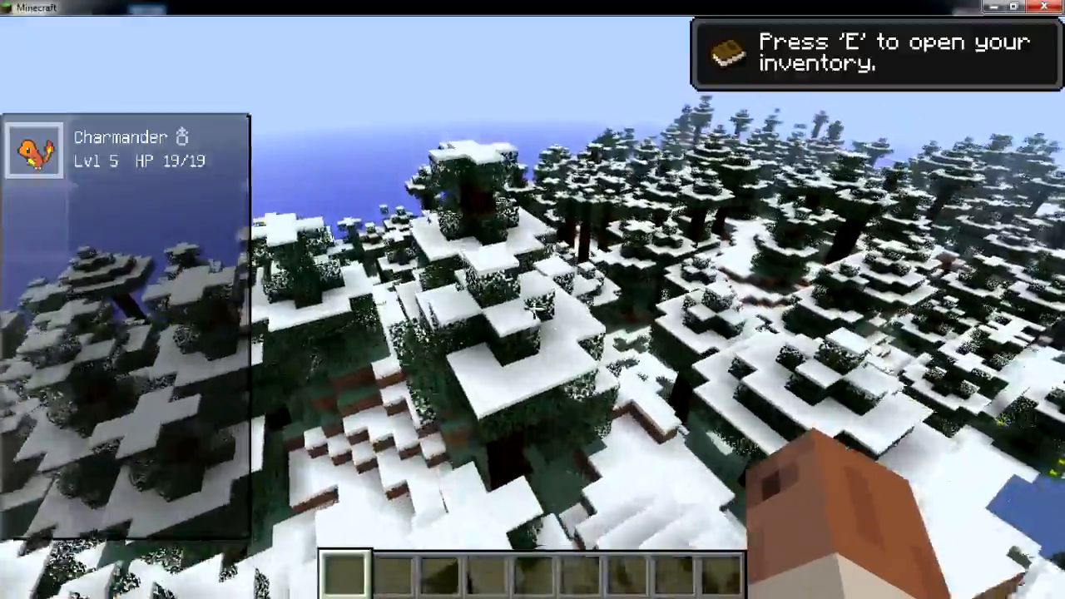
pyautogui.moveTo(533, 300)
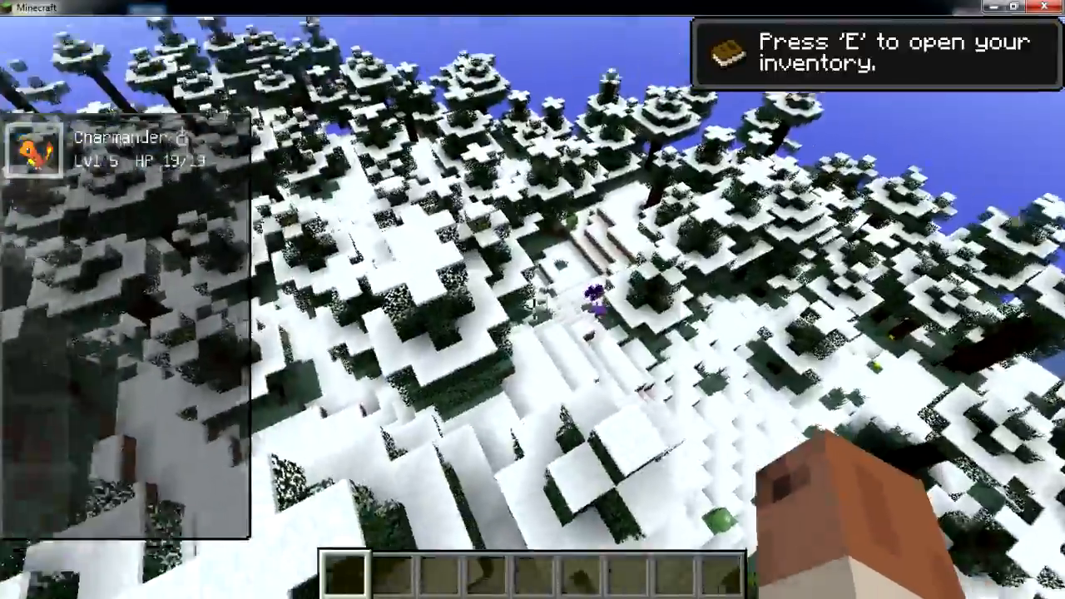
pyautogui.moveTo(534, 309)
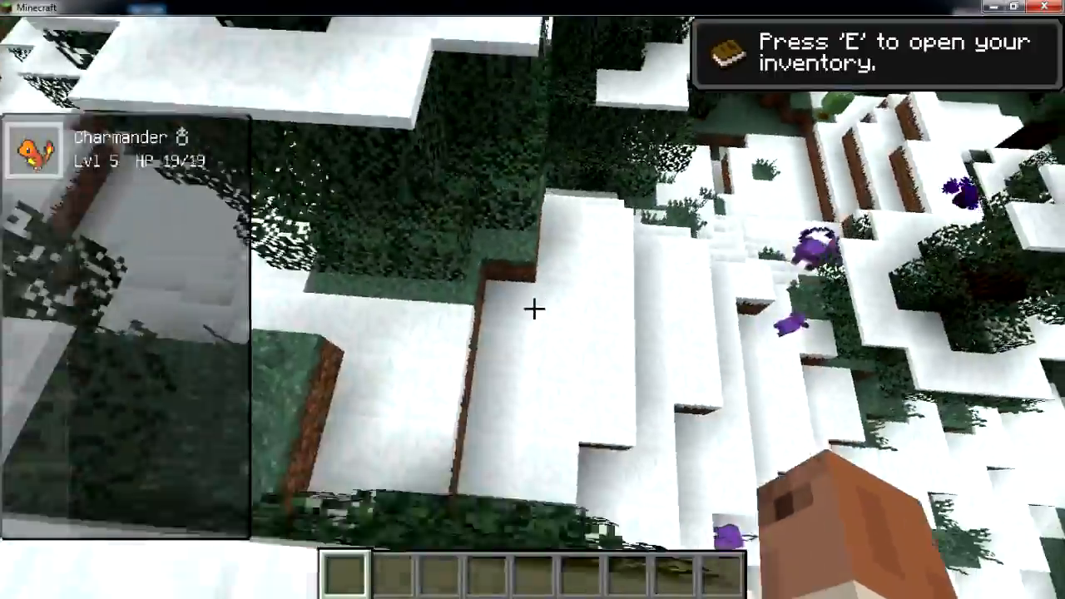
pyautogui.moveTo(533, 311)
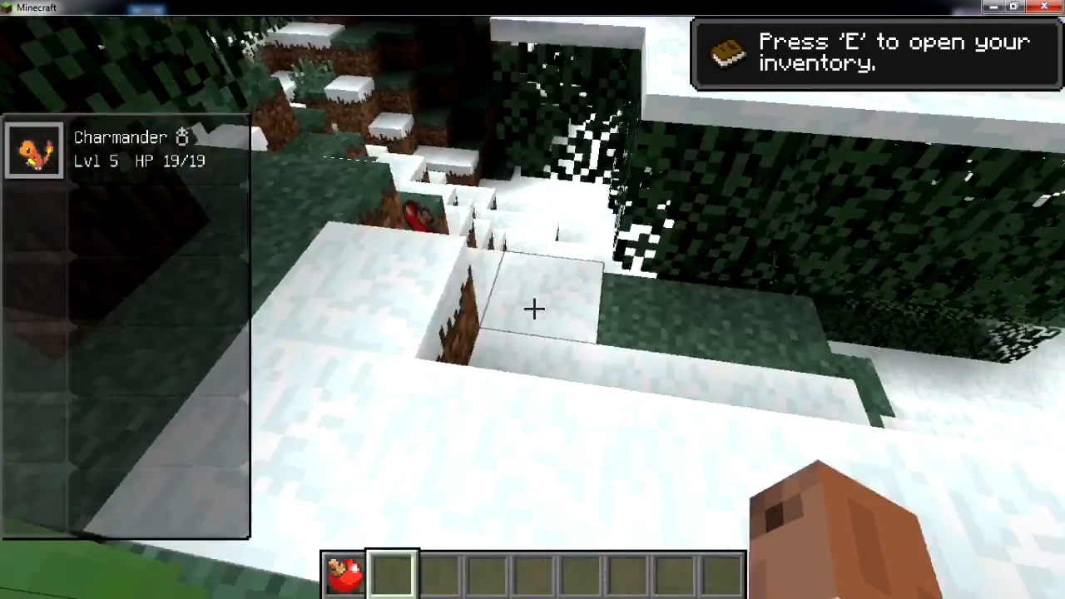
pyautogui.moveTo(533, 313)
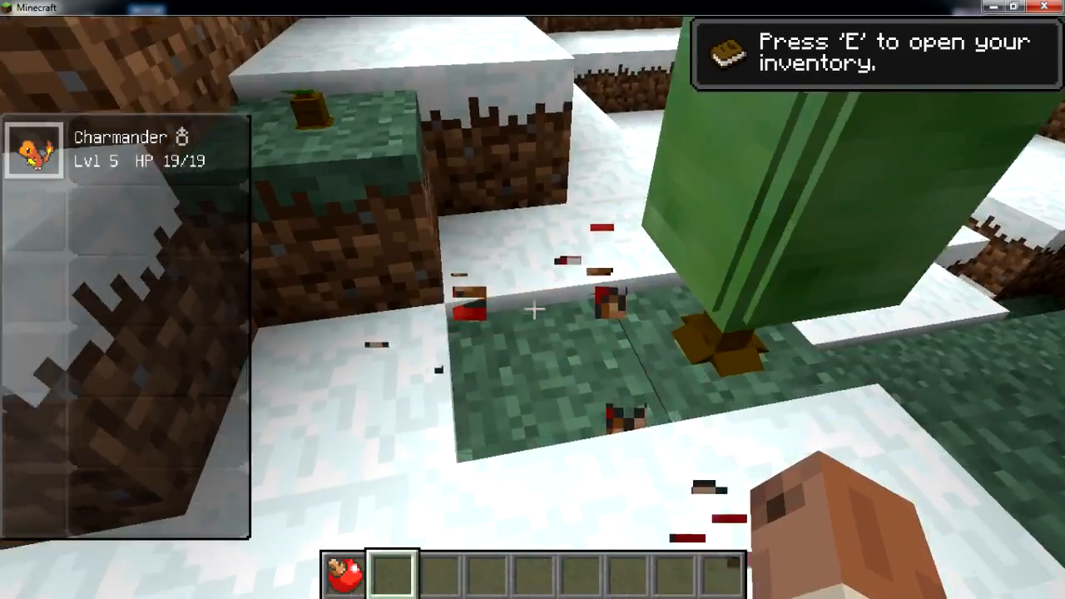
pyautogui.moveTo(532, 313)
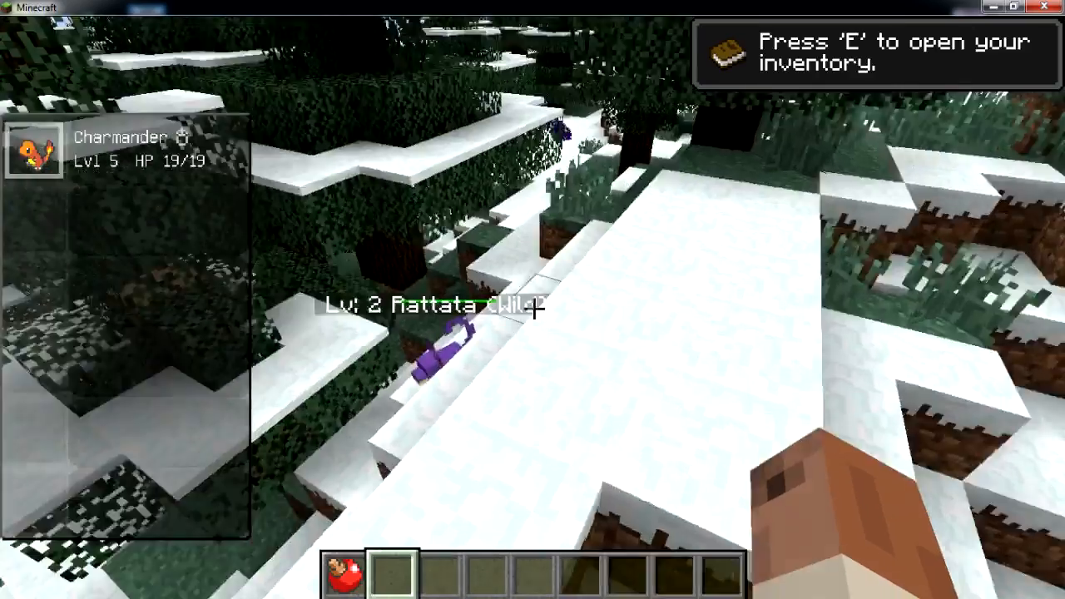
pyautogui.press('e')
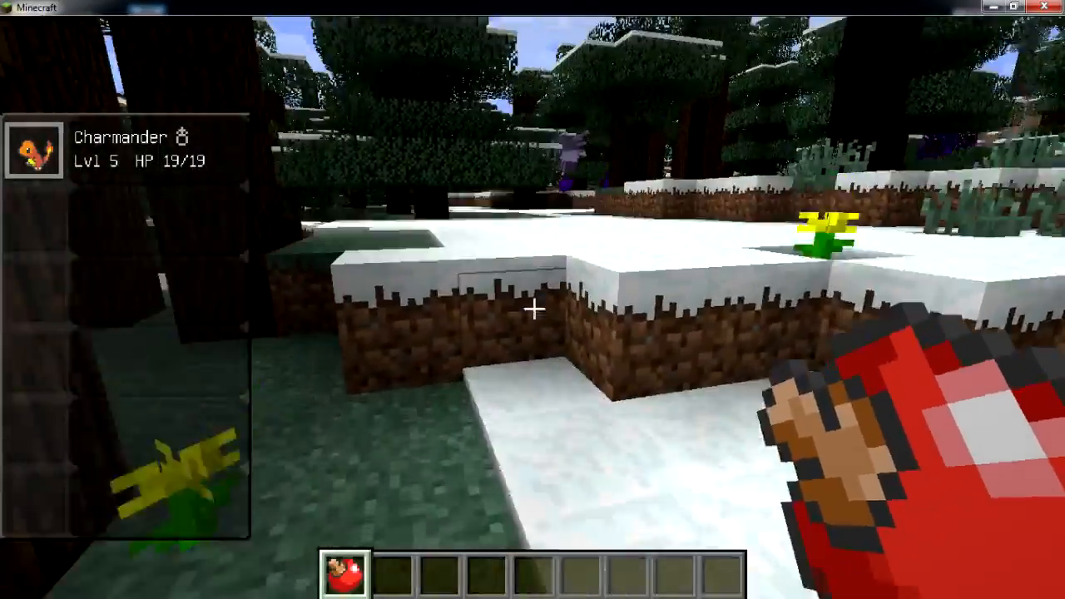
pyautogui.moveTo(533, 313)
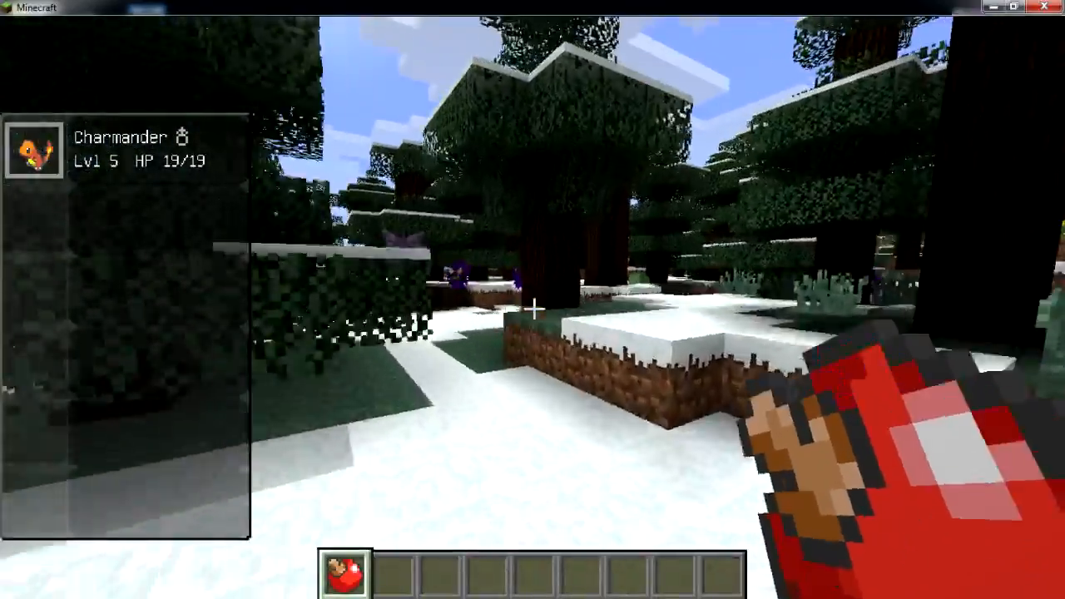